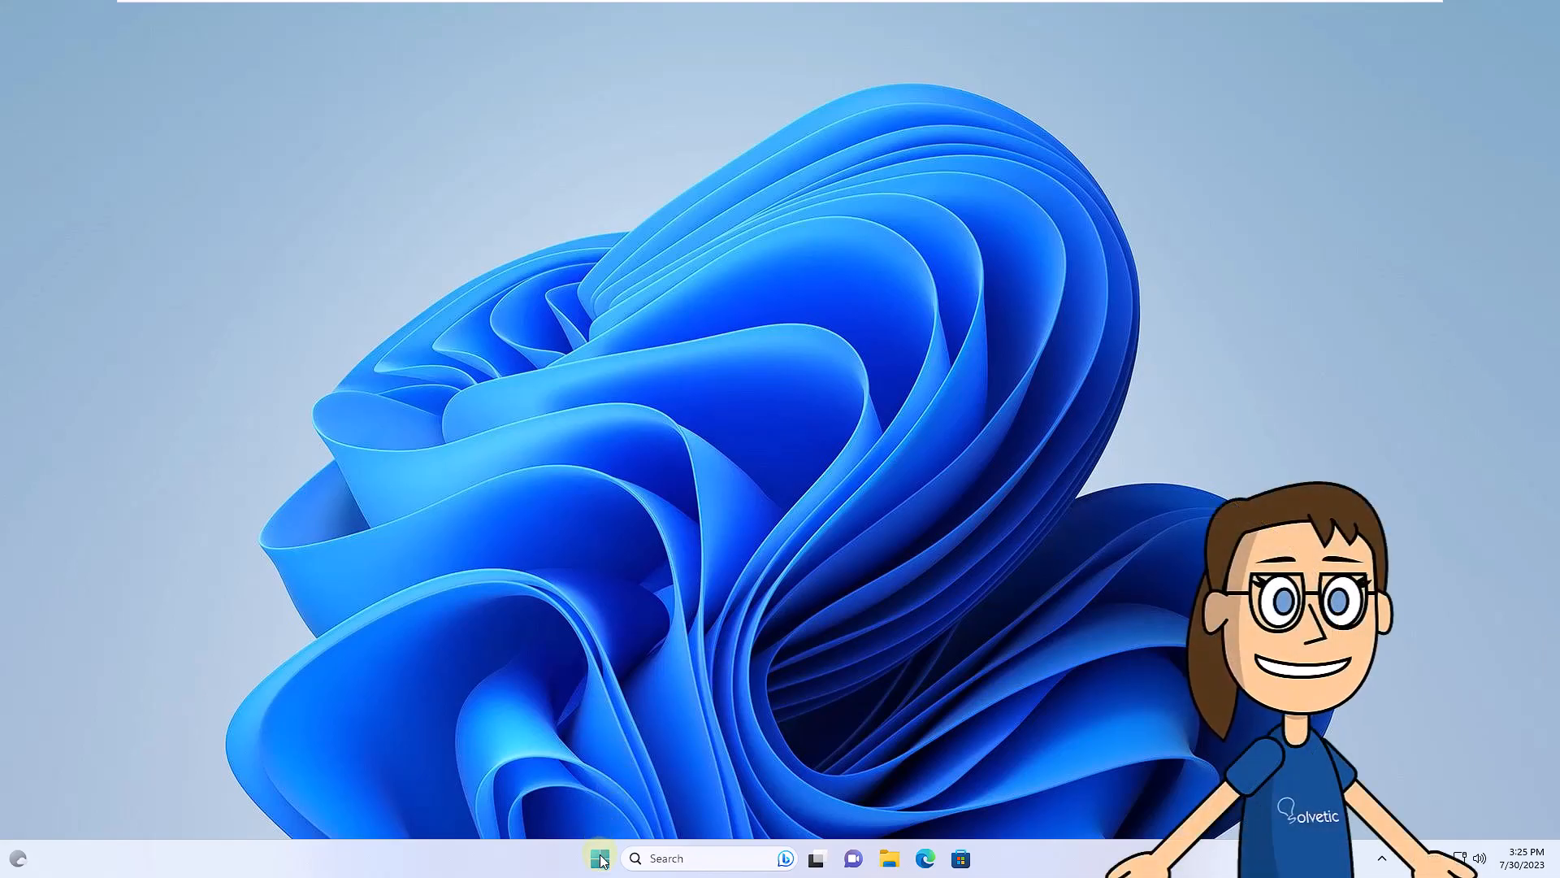
- Open Settings' Ethernet page and scroll down to the physical address 00-0C-29-63-2A-91
left_click(599, 858)
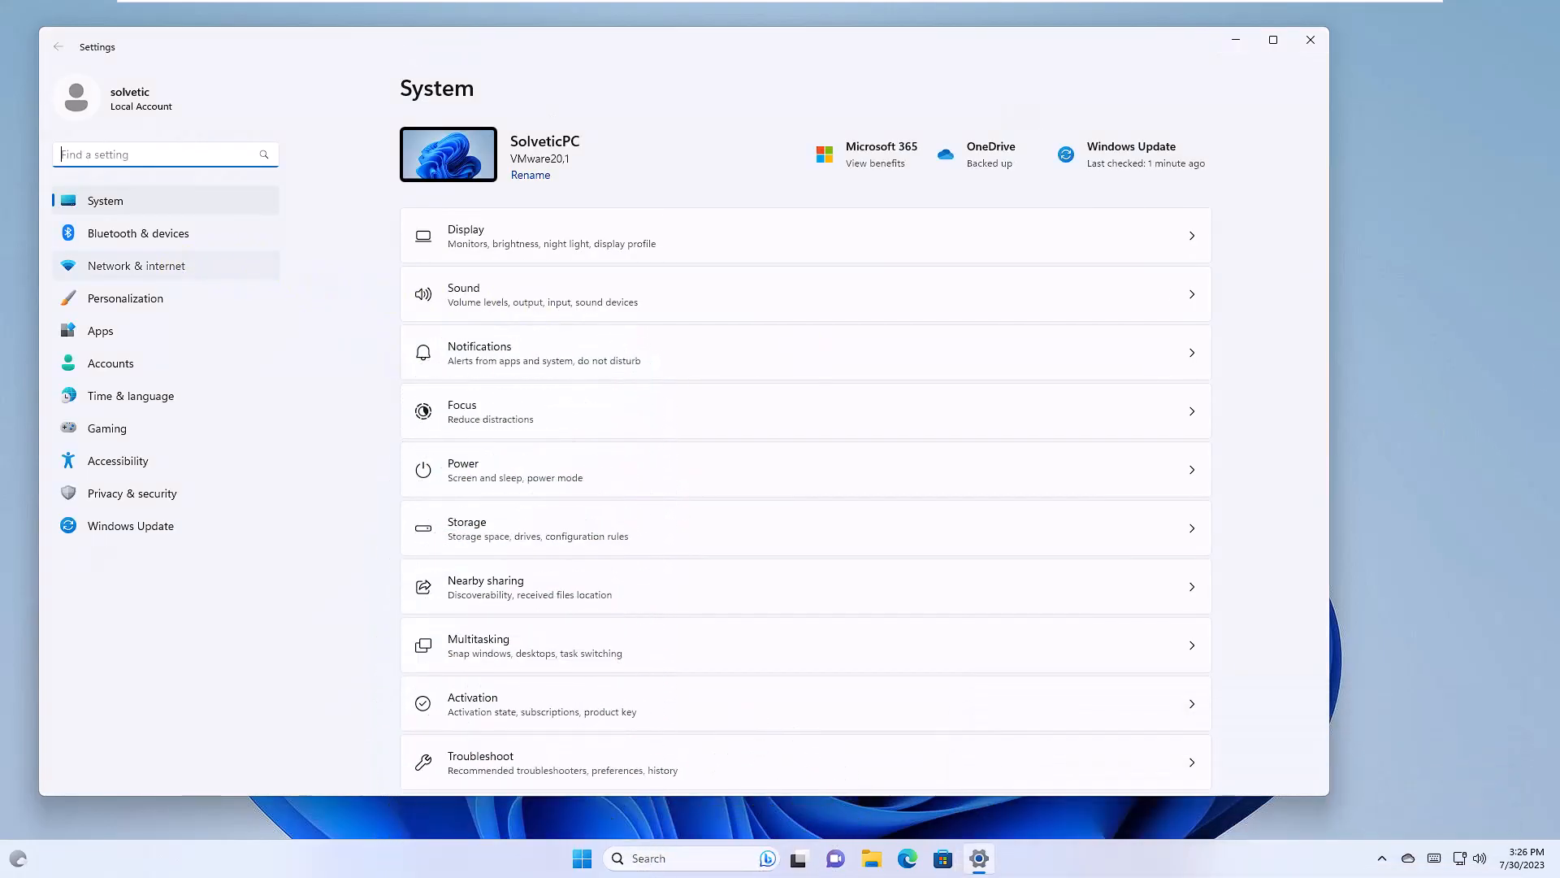
left_click(137, 265)
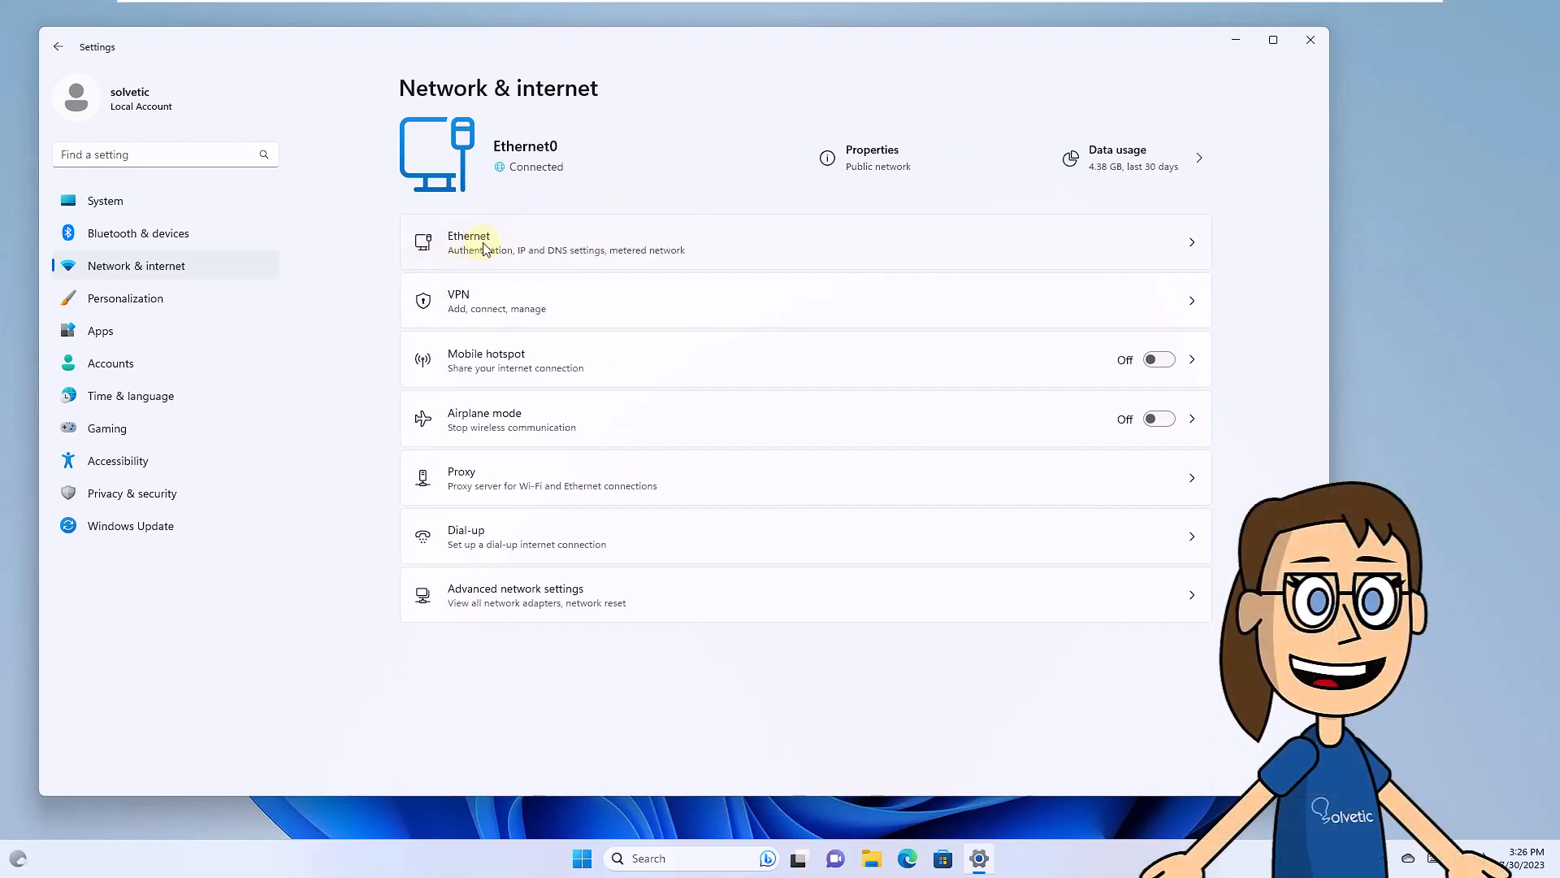
mouse_move(718, 328)
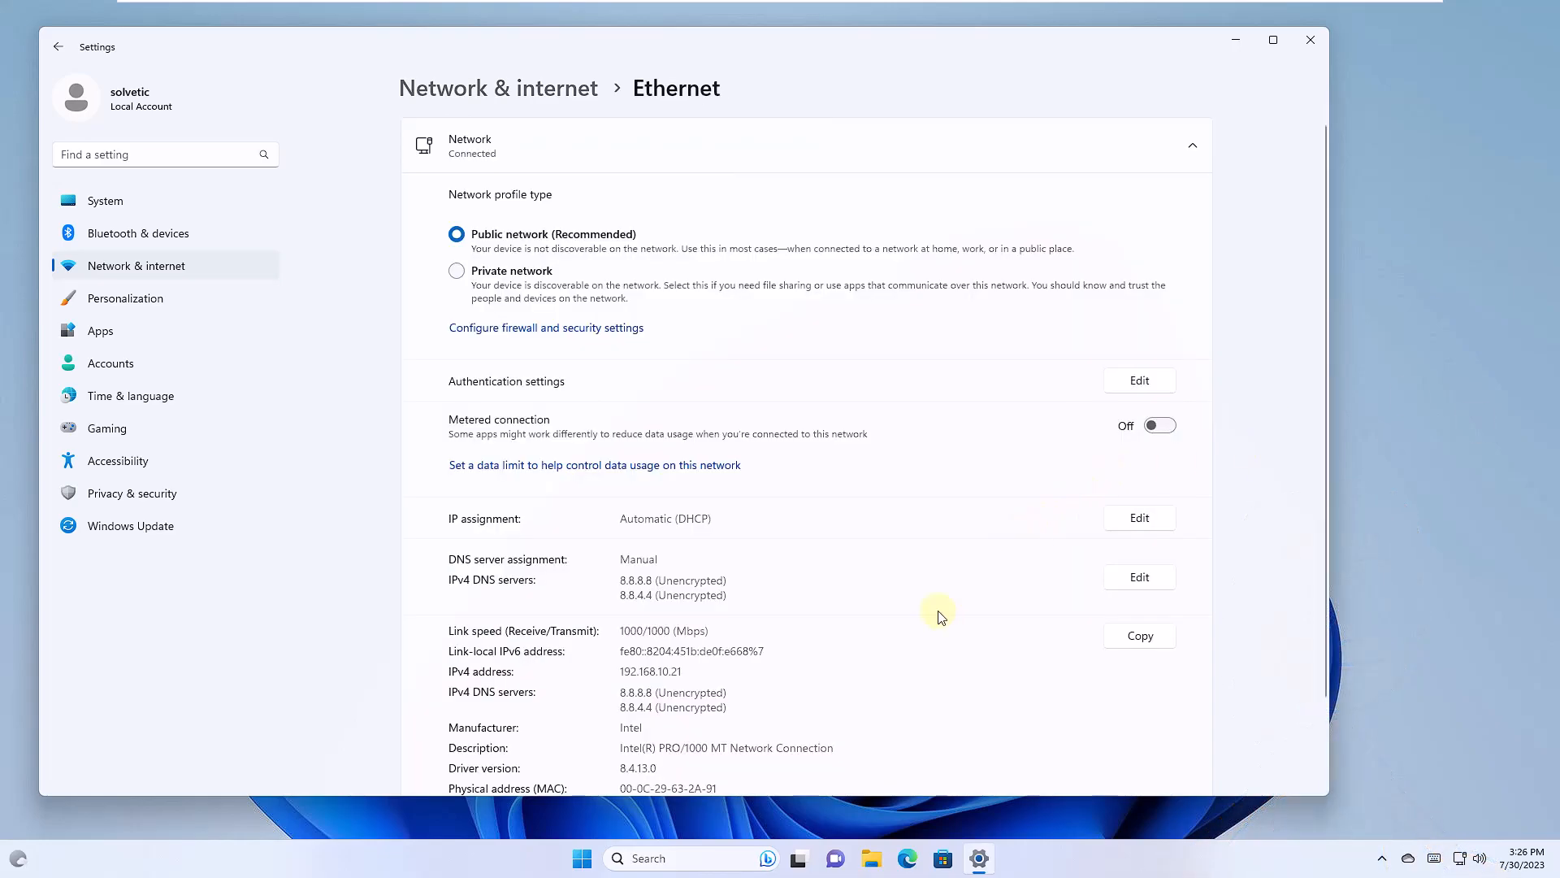
scroll("down", 3)
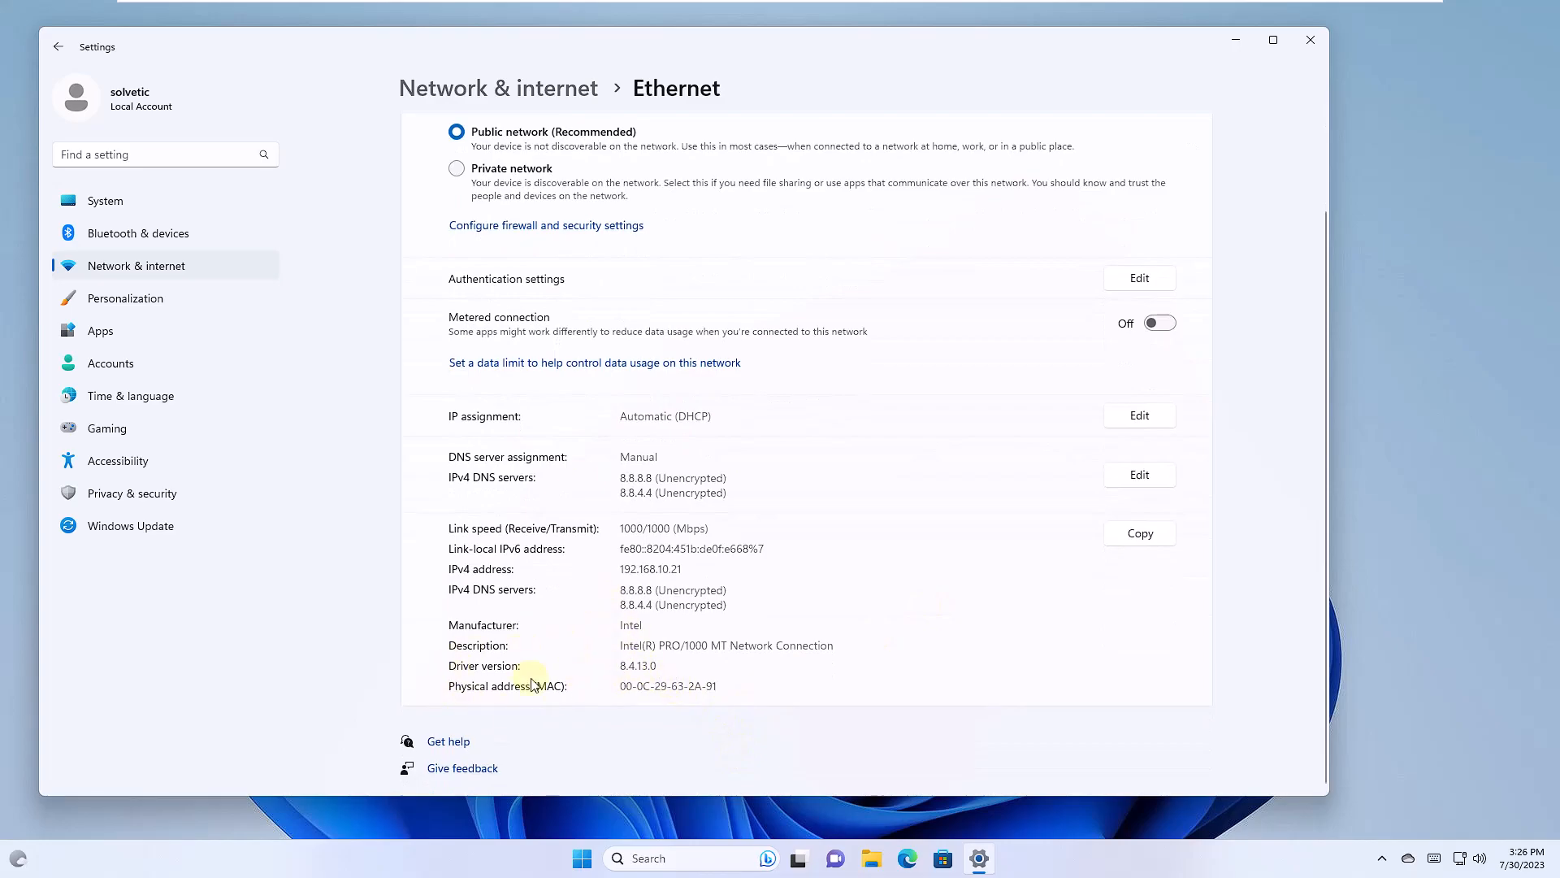
mouse_move(755, 779)
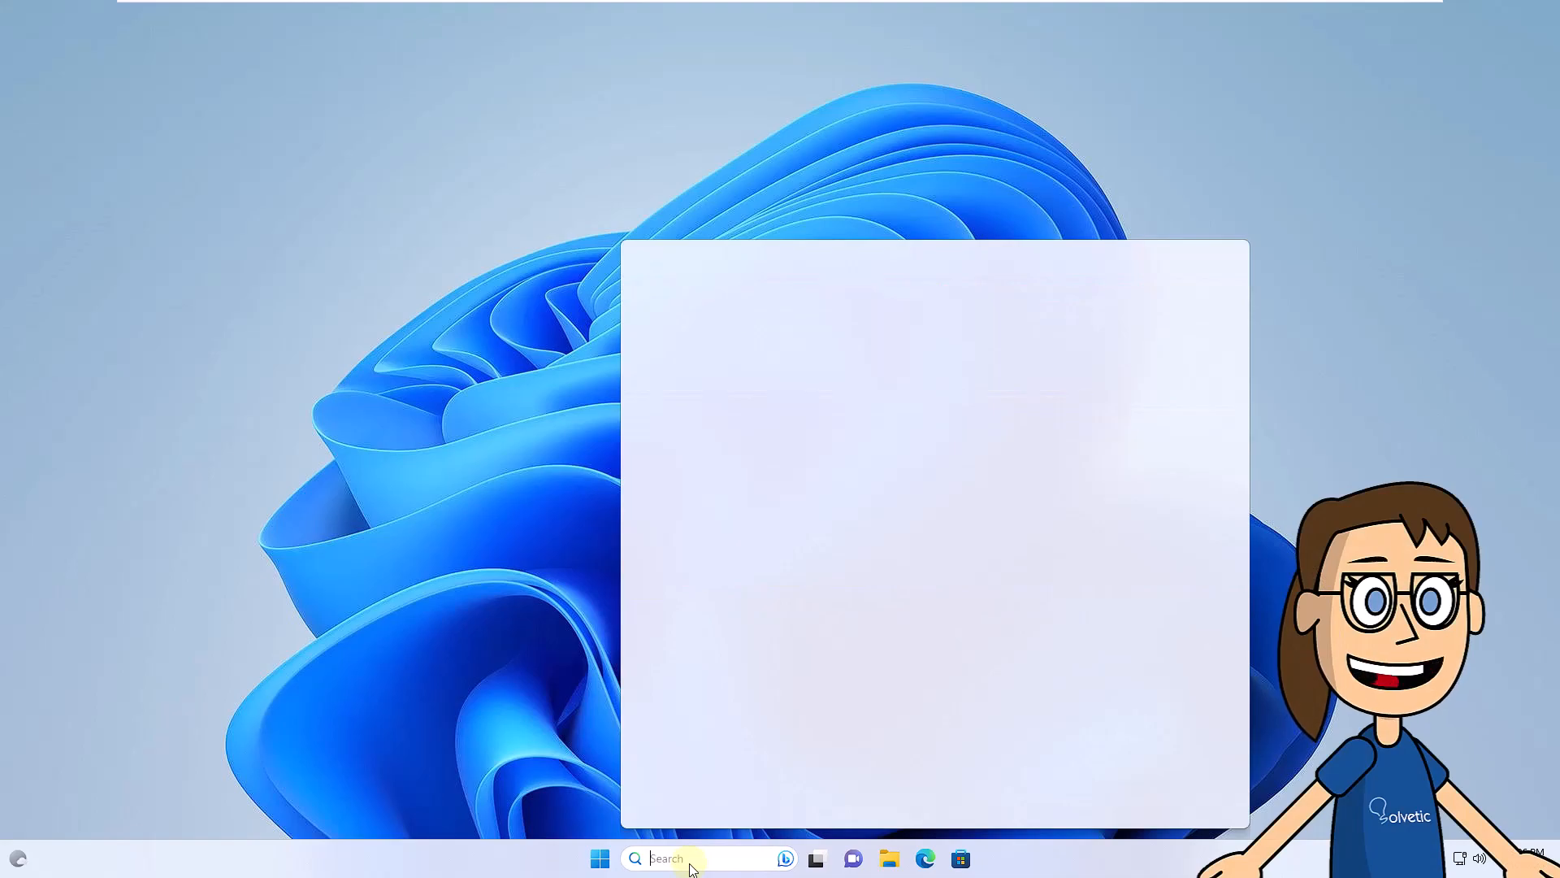
- Run a get command for the MAC address in administrator PowerShell, then exit it
type("powershell")
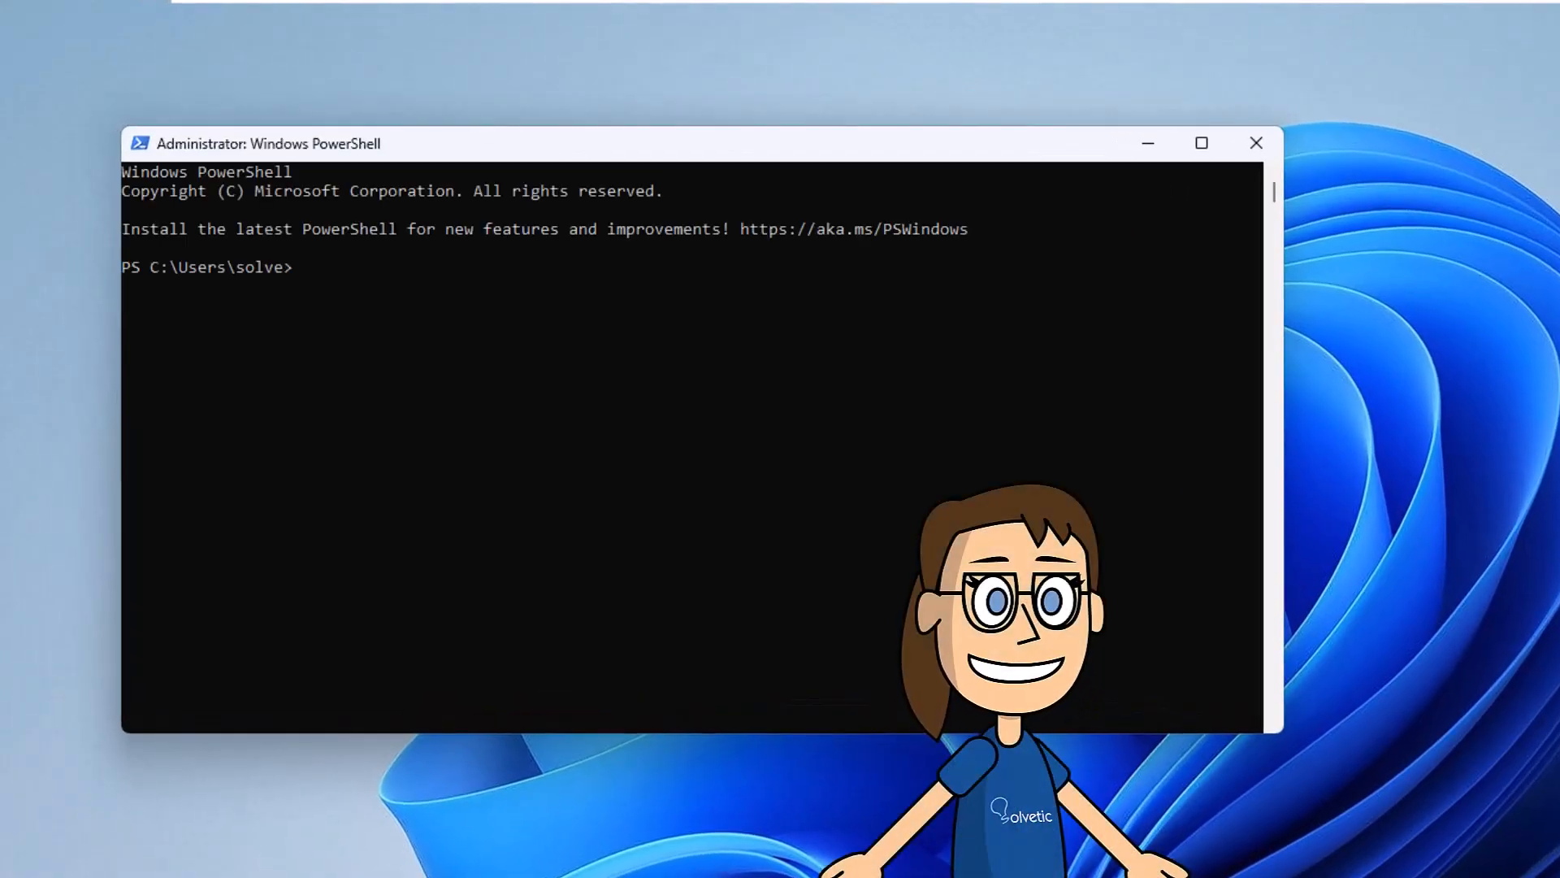
type("get")
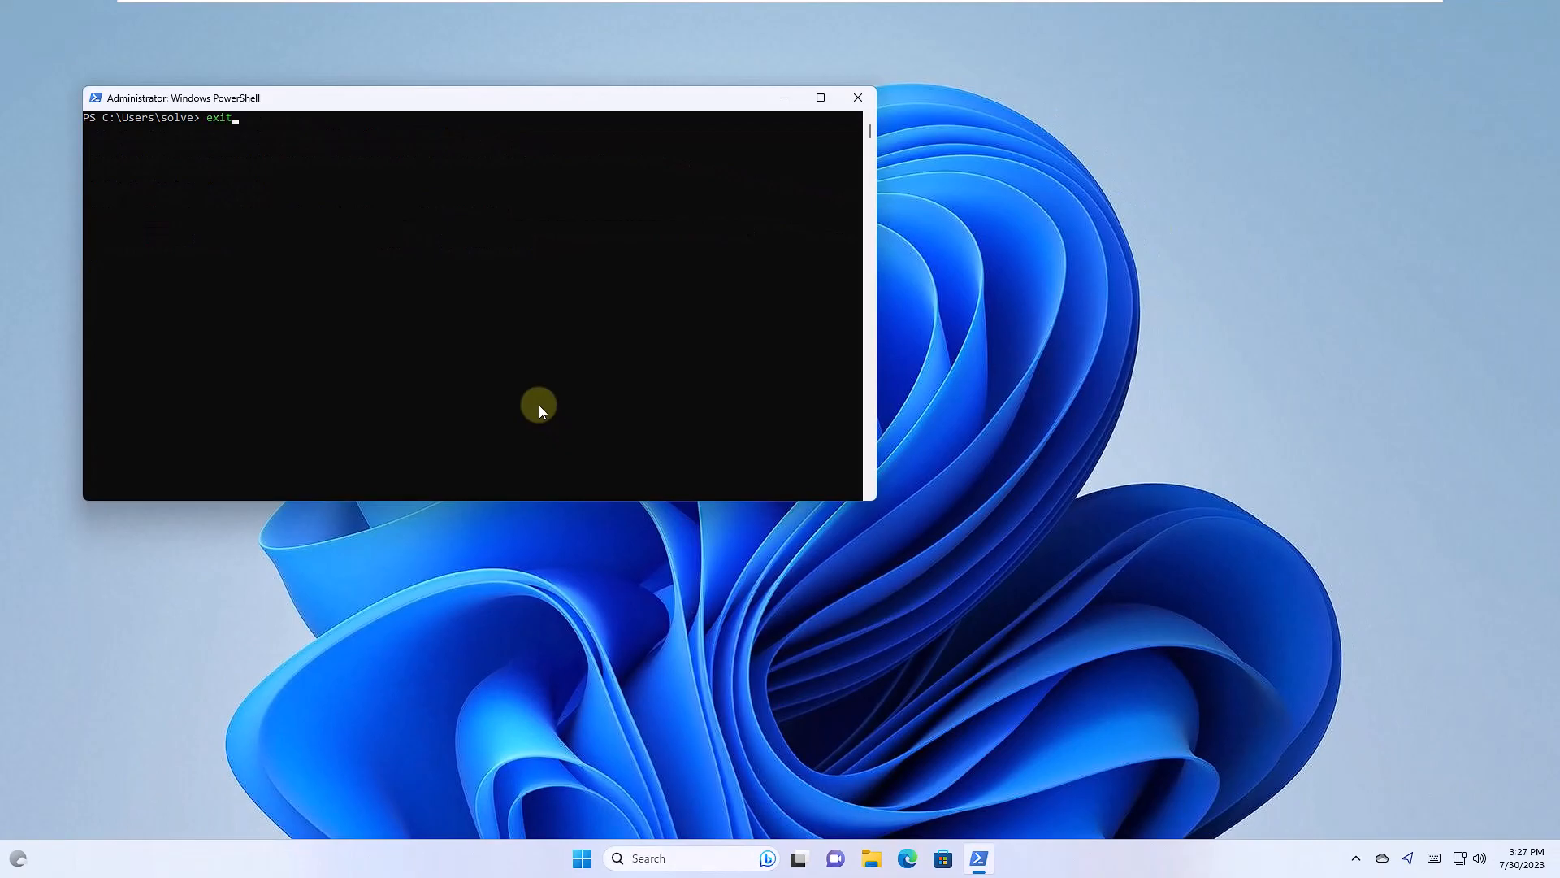
key("Enter")
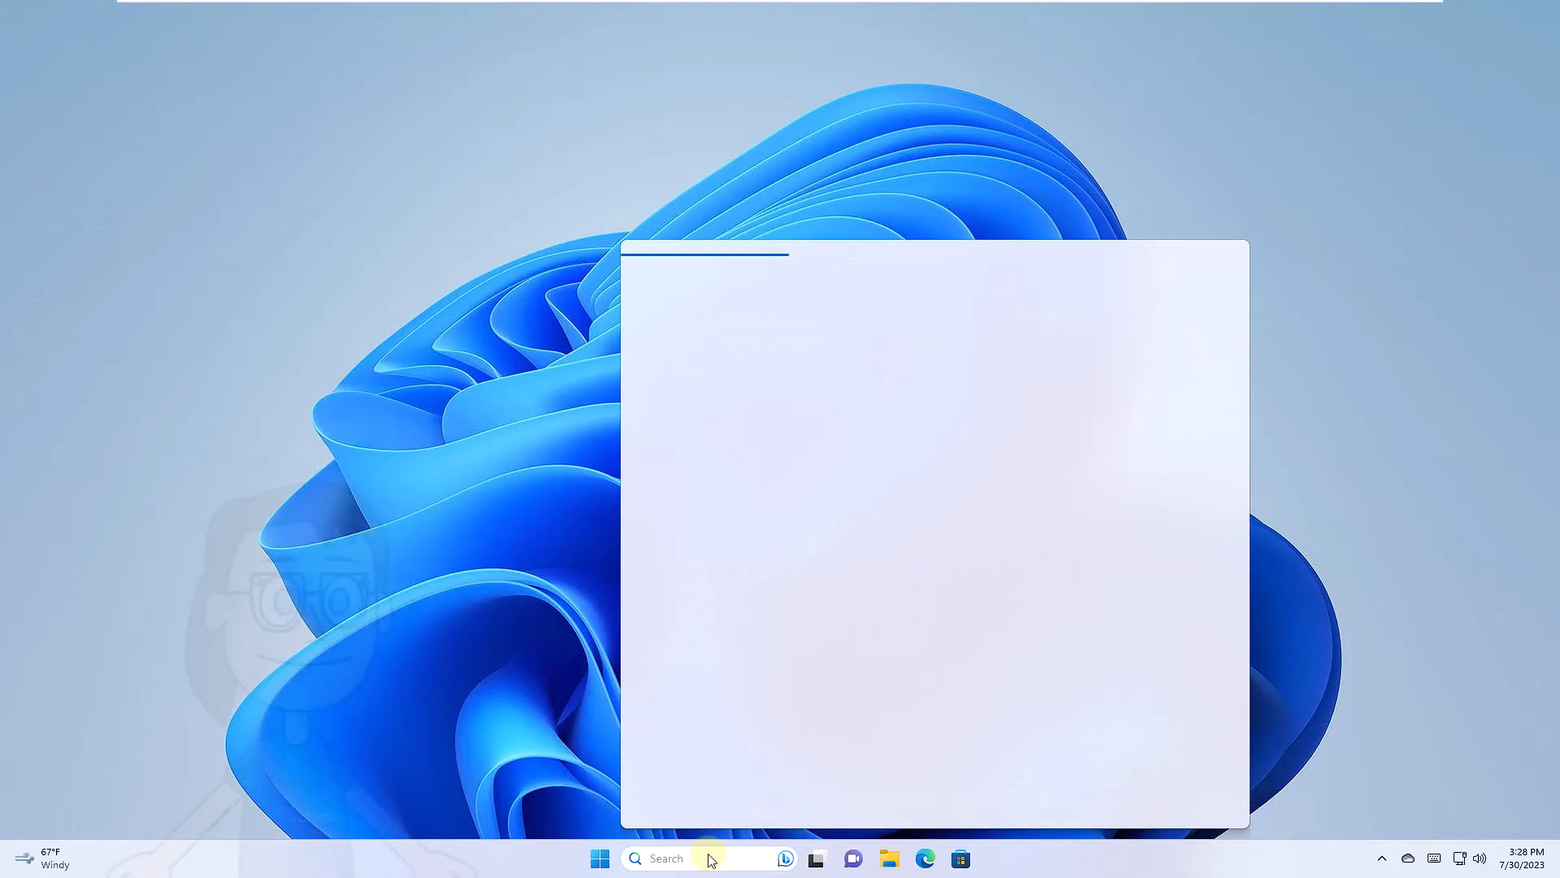
- Open Control Panel and choose 'View network status and tasks' under Network and Internet
type("control")
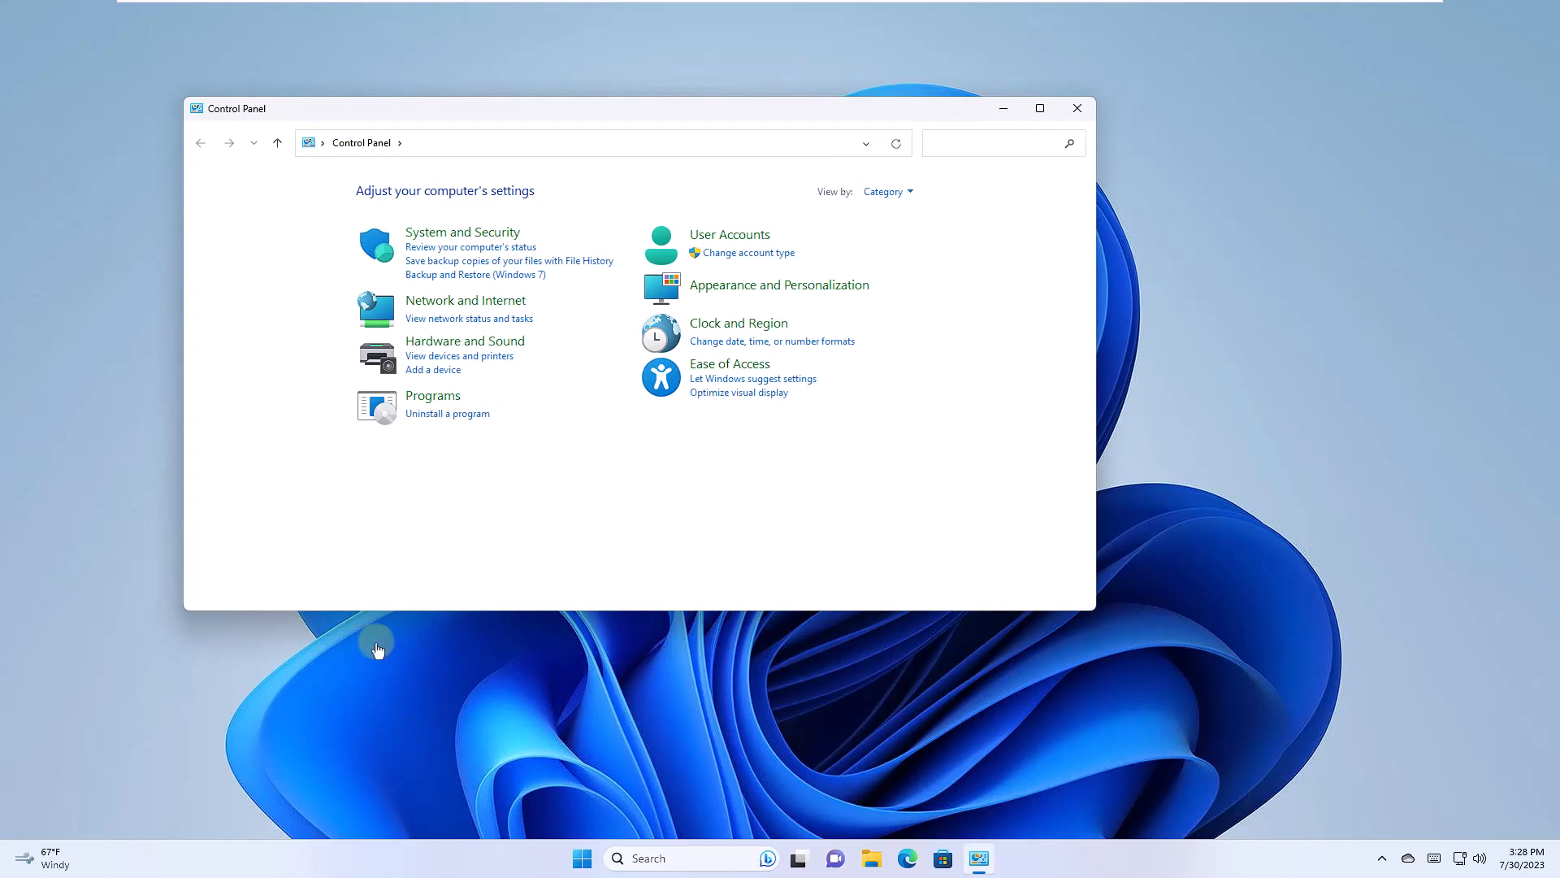
mouse_move(468, 319)
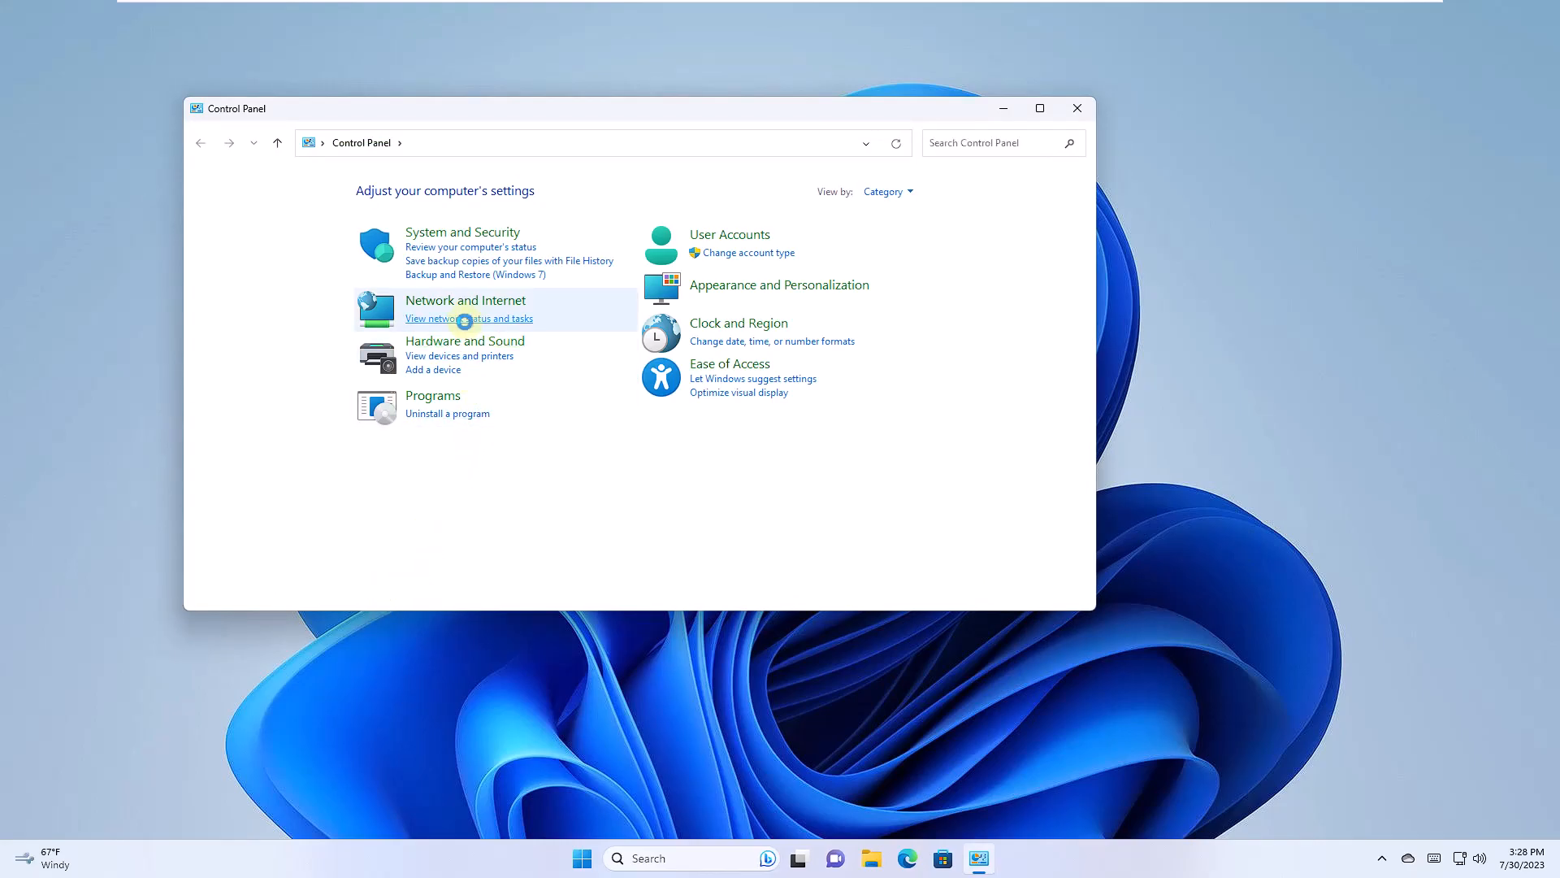
left_click(469, 318)
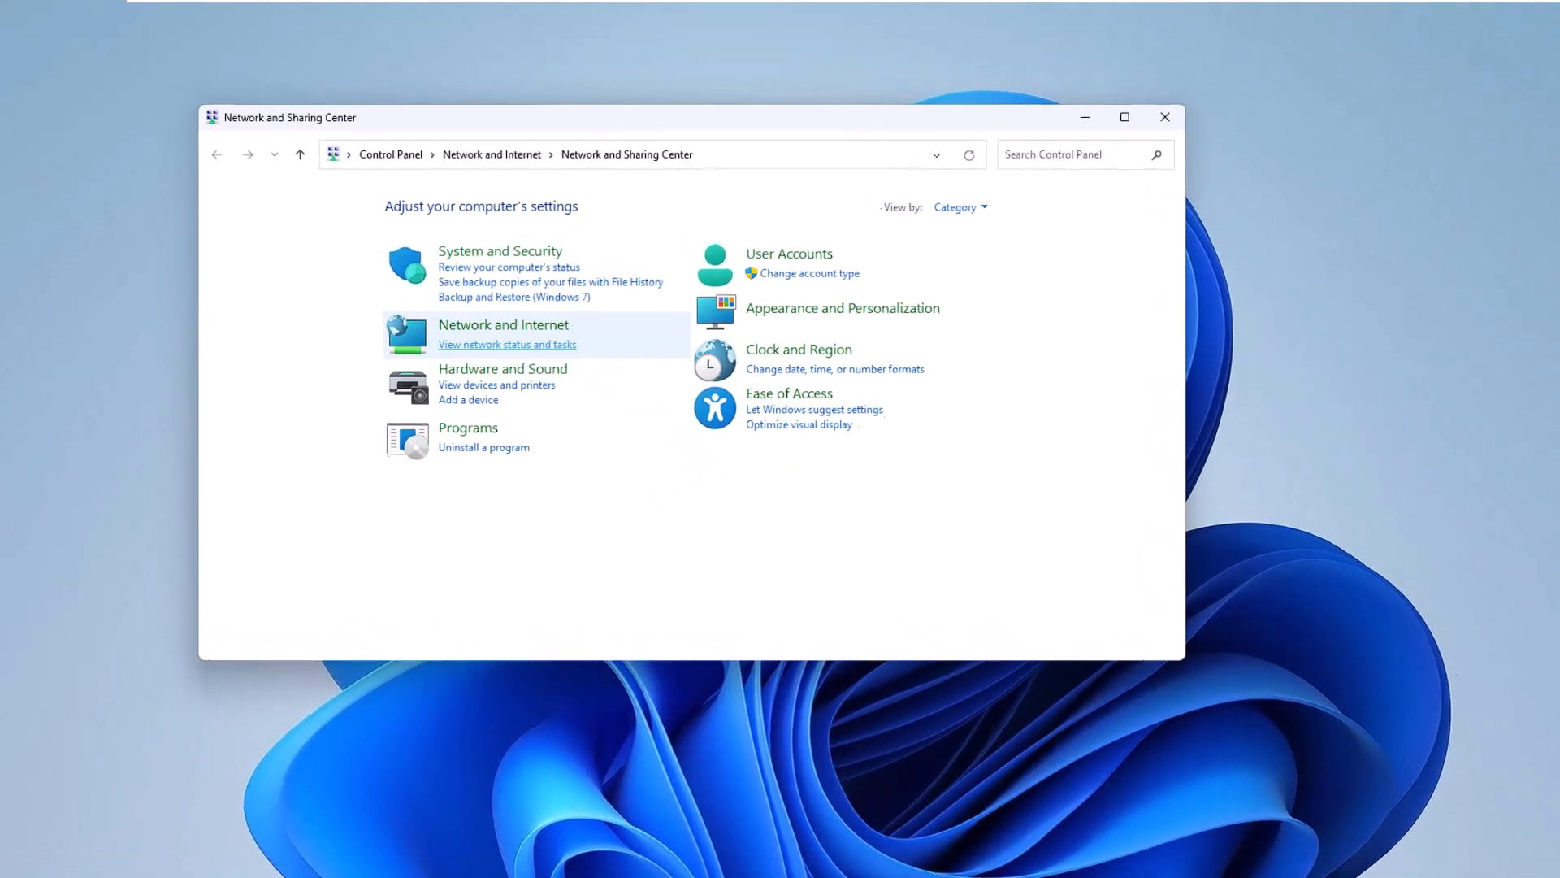
left_click(507, 343)
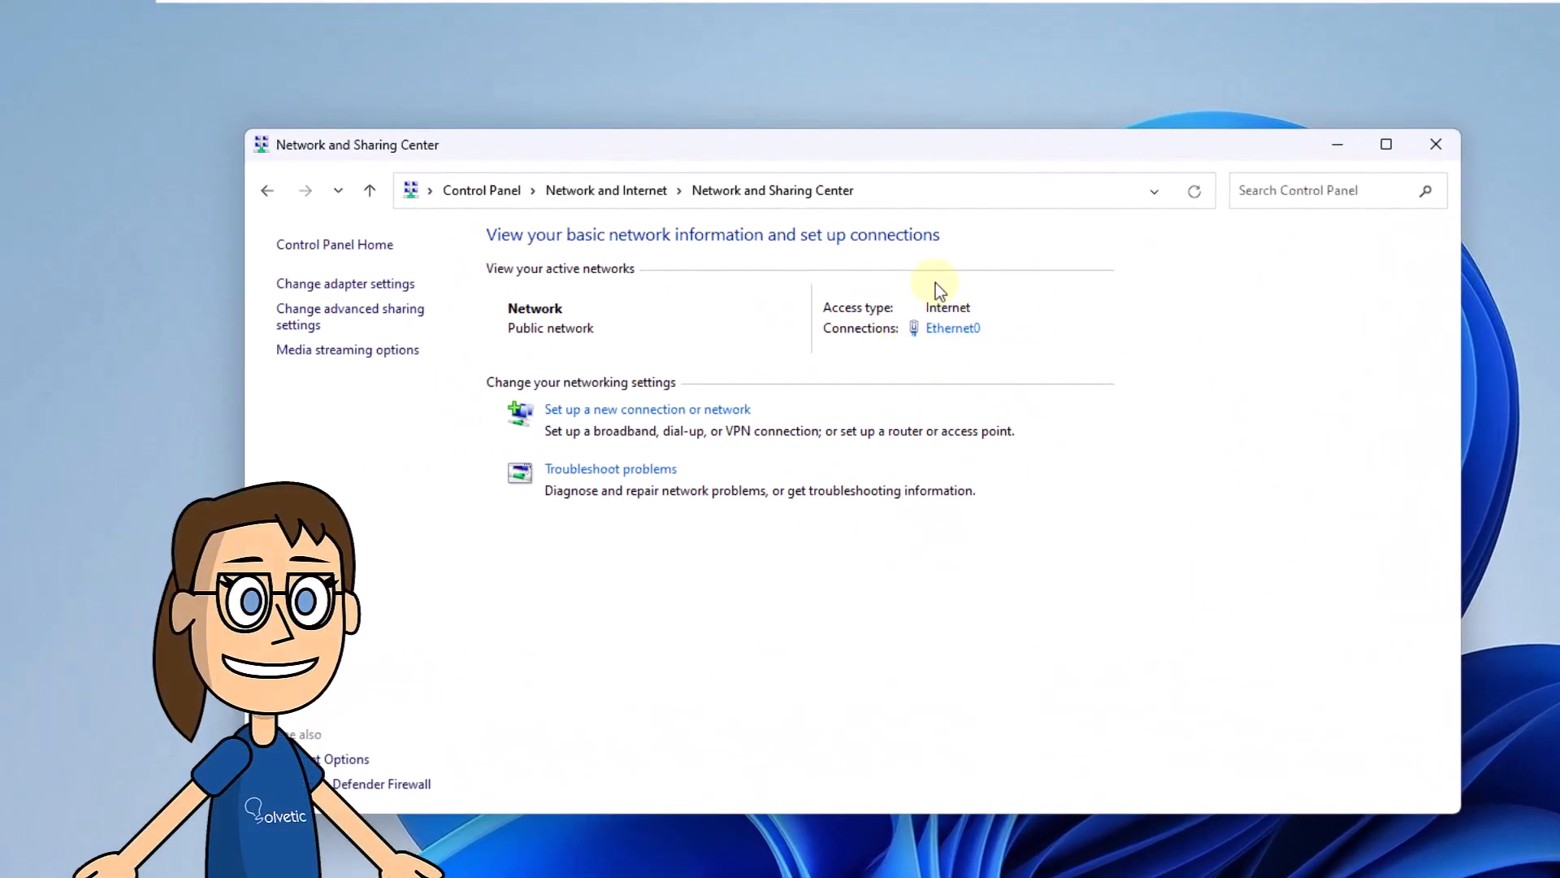
mouse_move(966, 408)
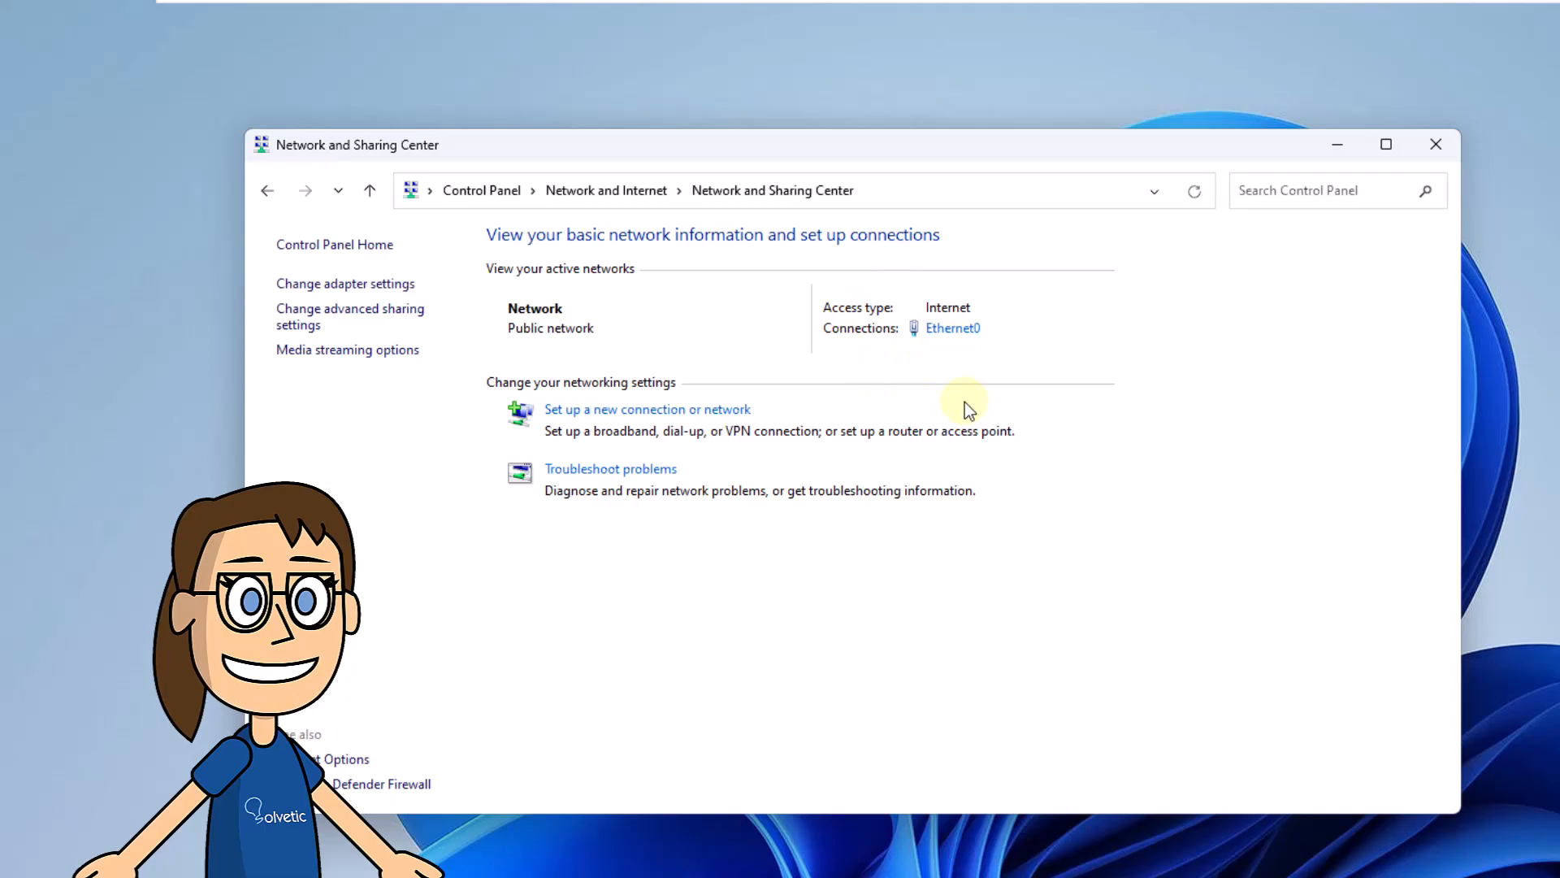
left_click(949, 327)
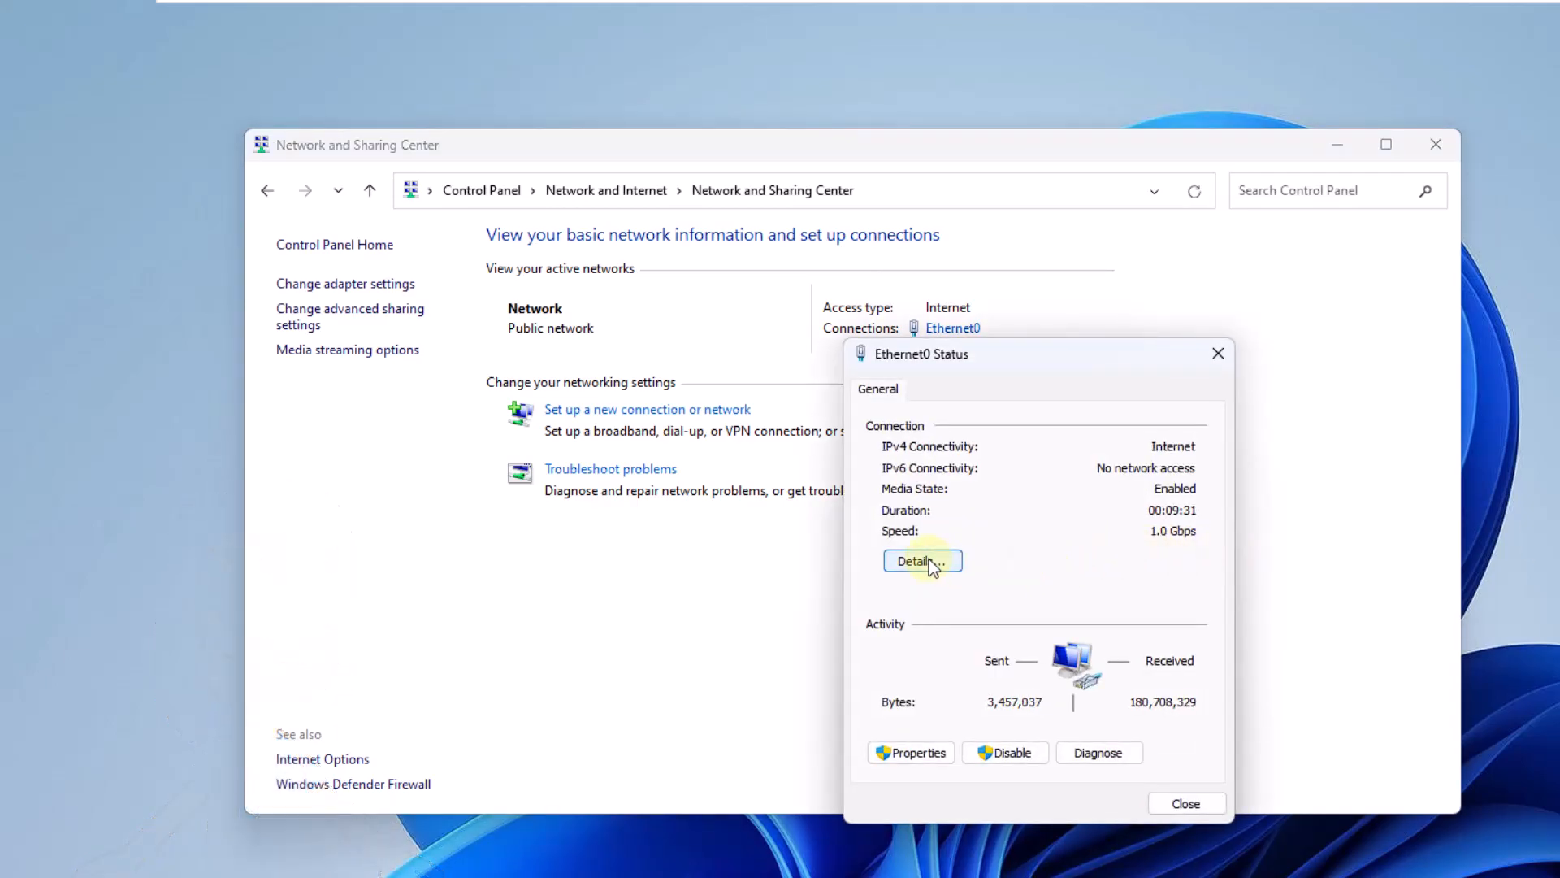
left_click(920, 560)
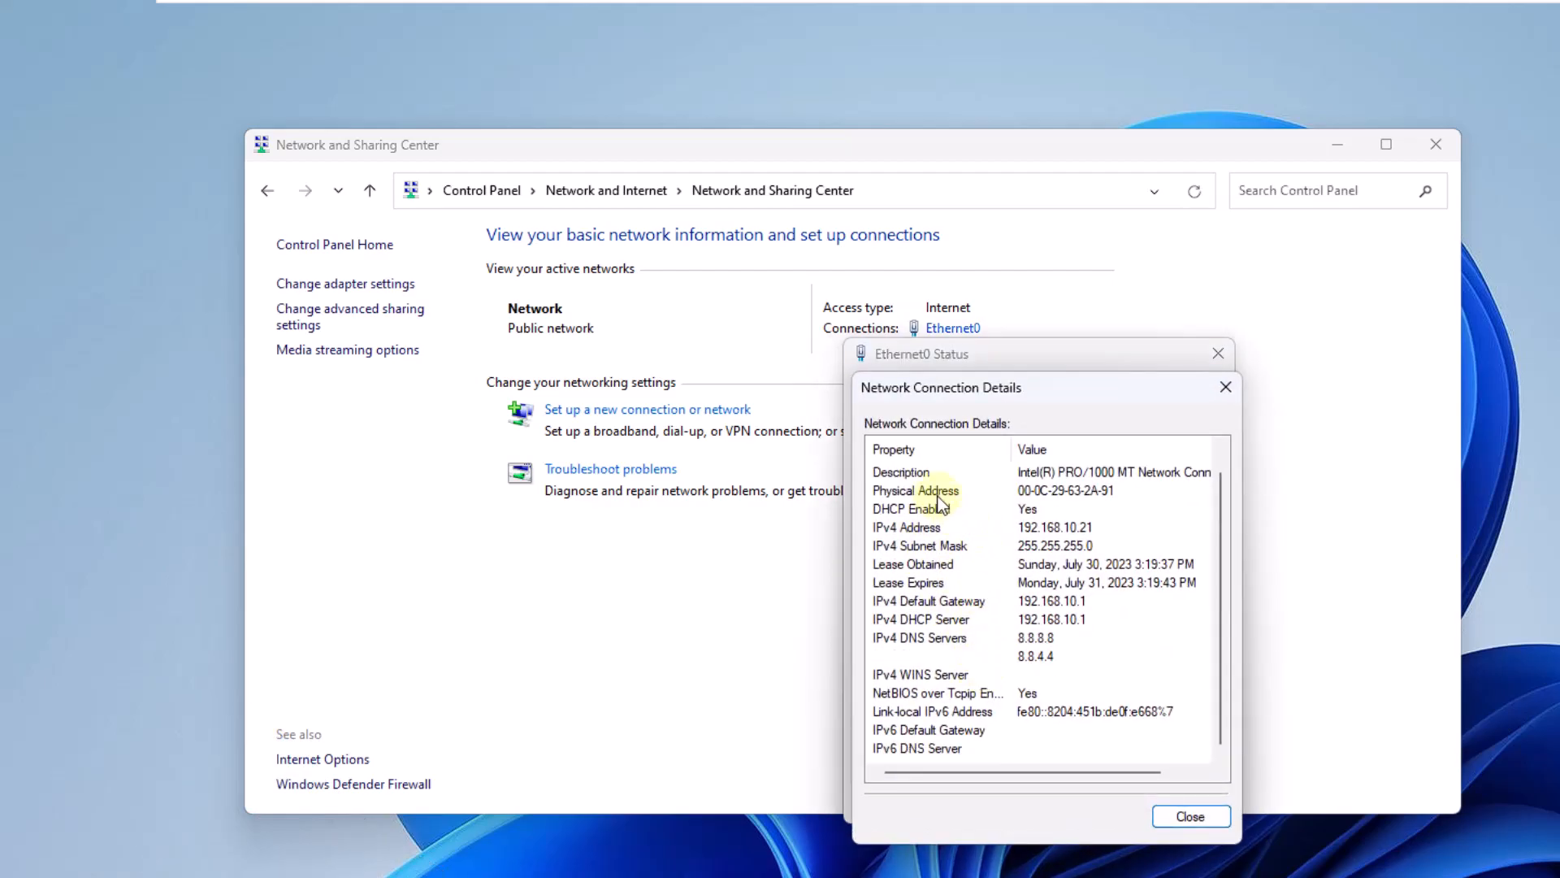
left_click(914, 489)
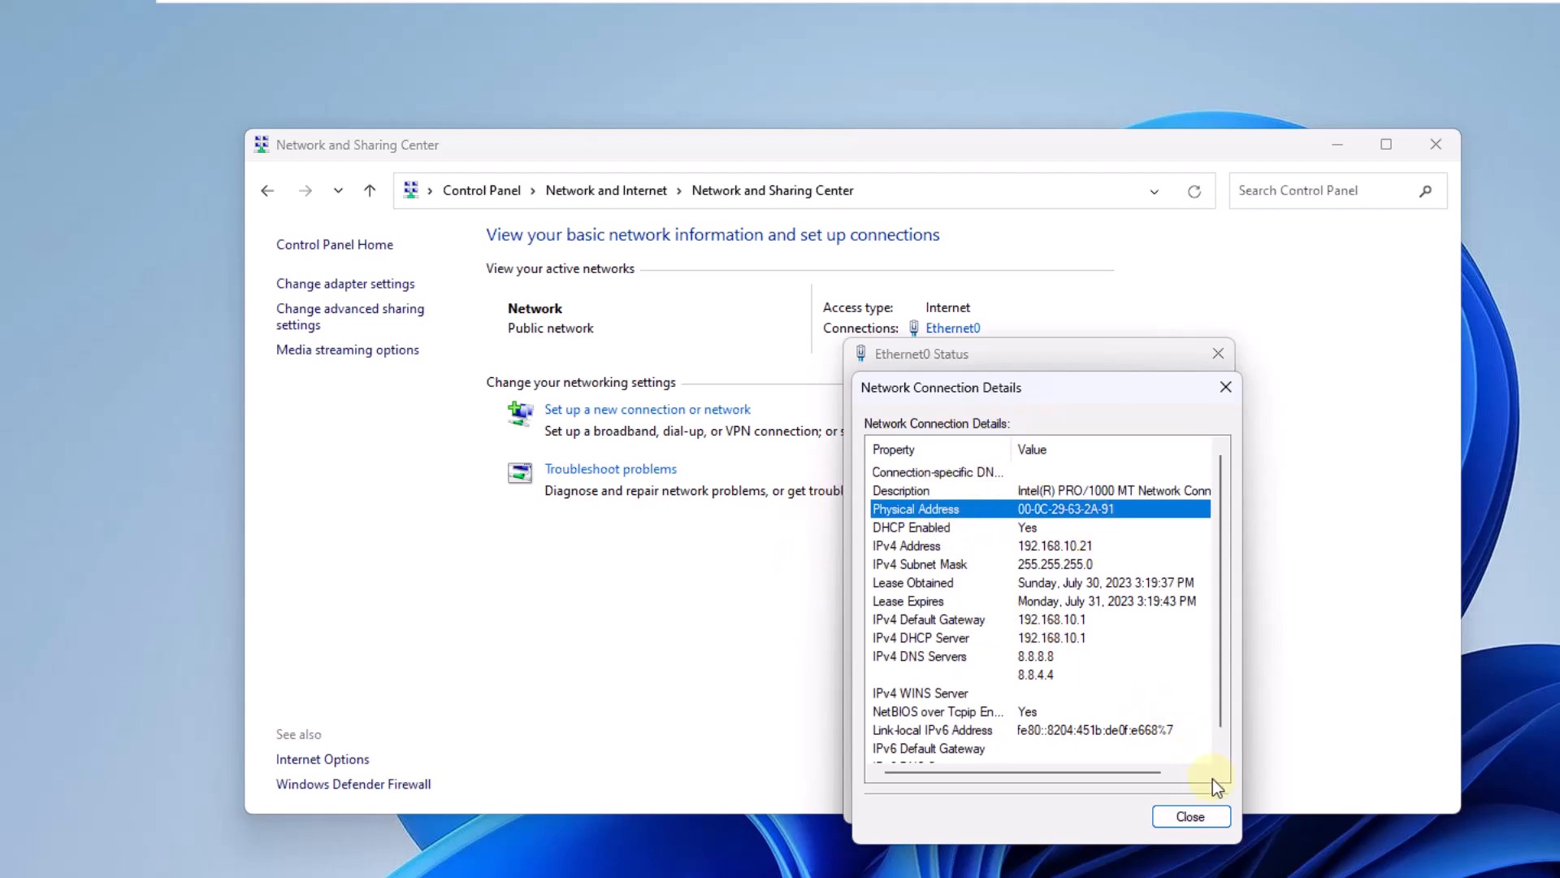
left_click(1190, 814)
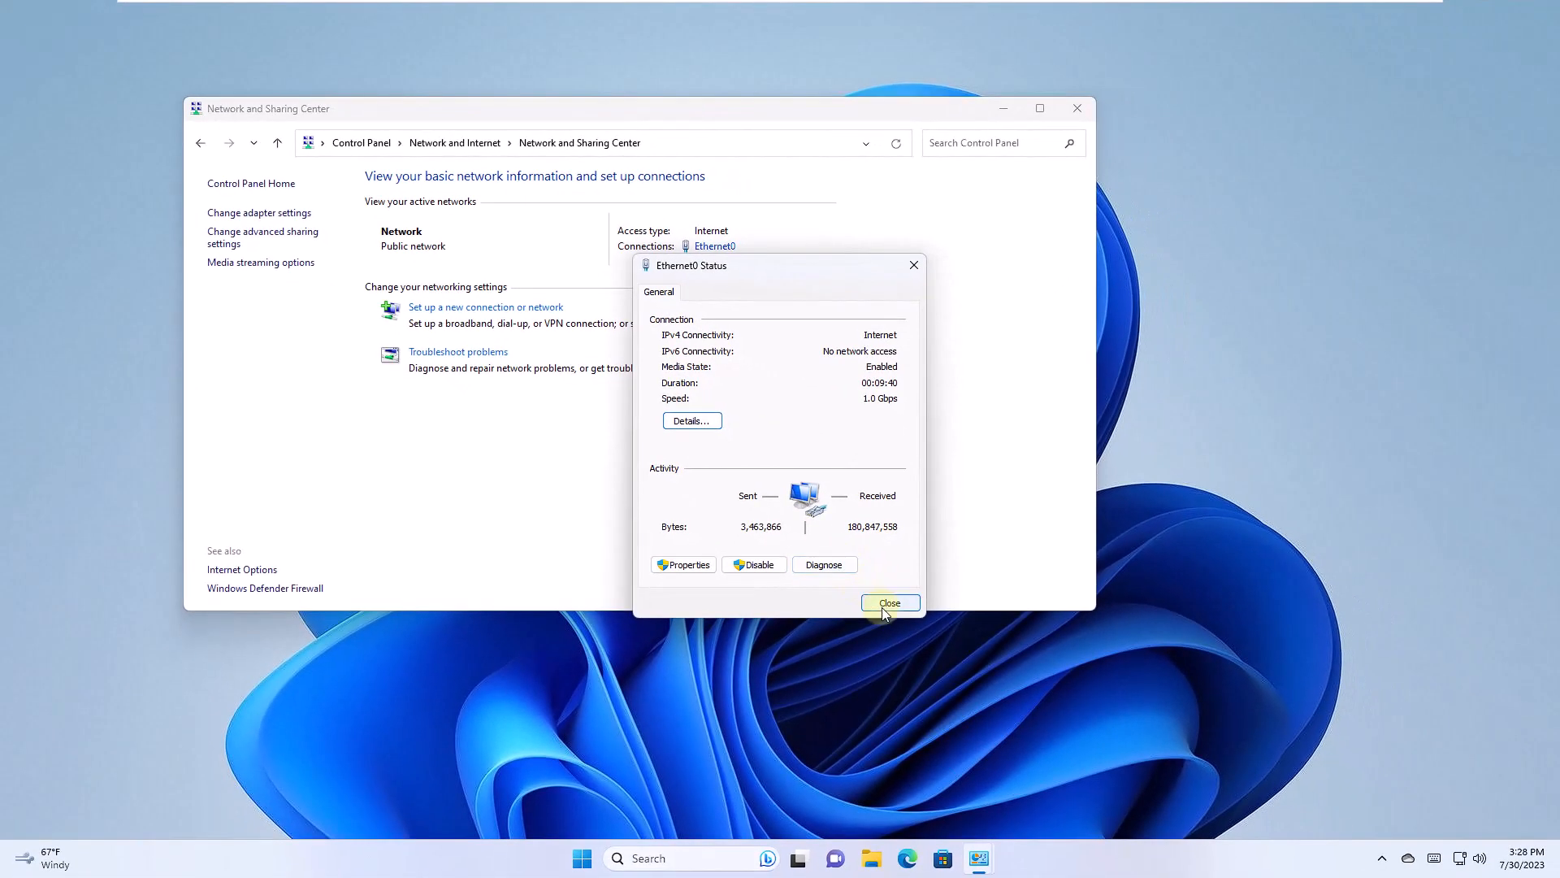
left_click(887, 603)
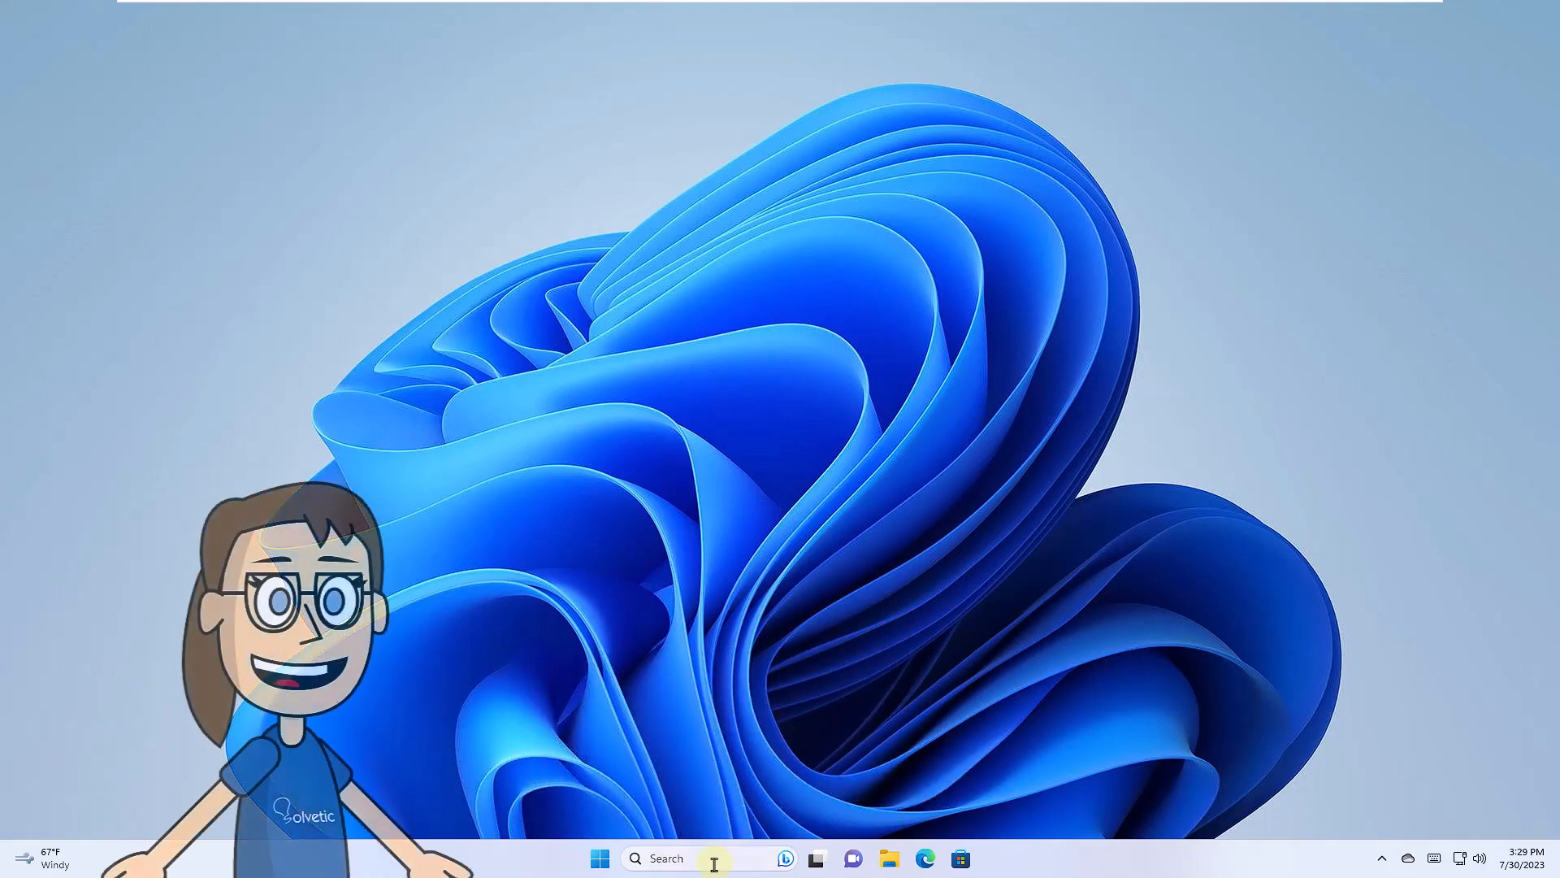
- Run ipconfig /all in an administrator Command Prompt, then close the window
type("cmd")
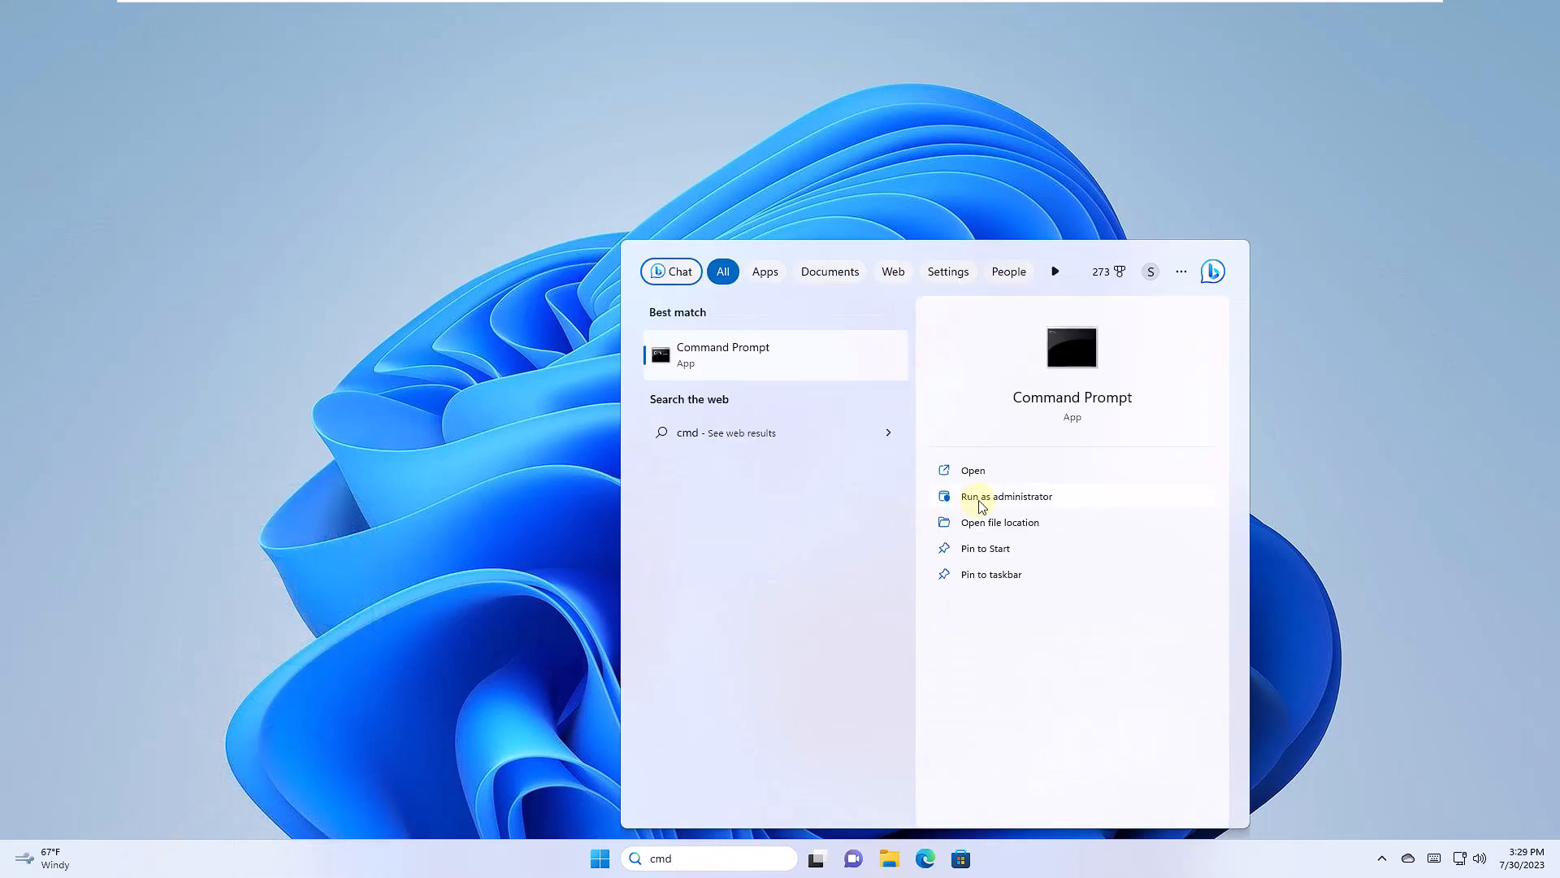
left_click(1006, 495)
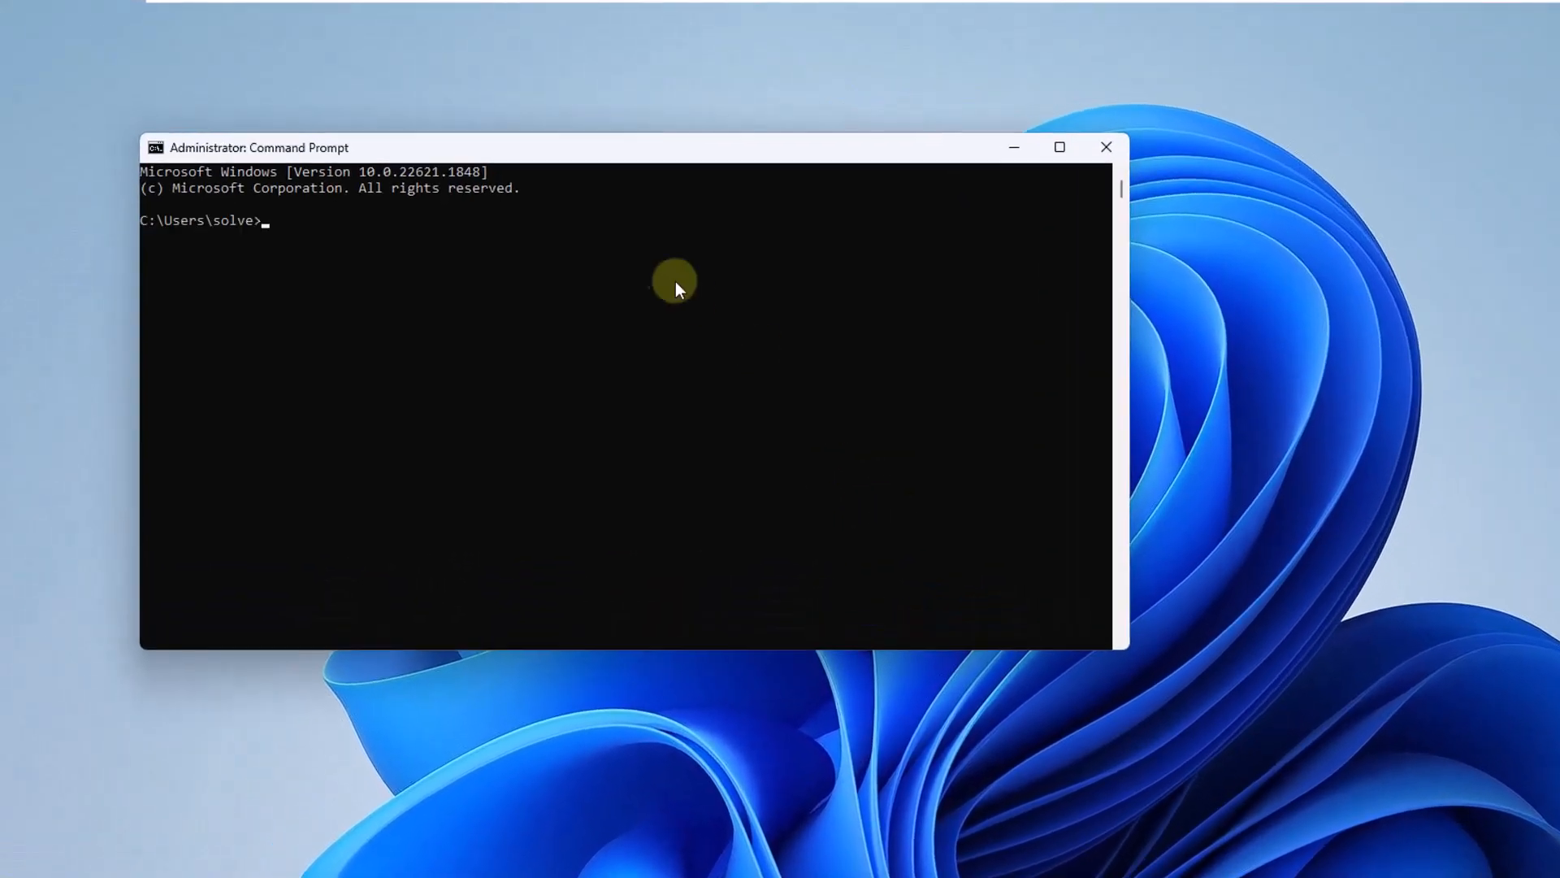
type("ipco")
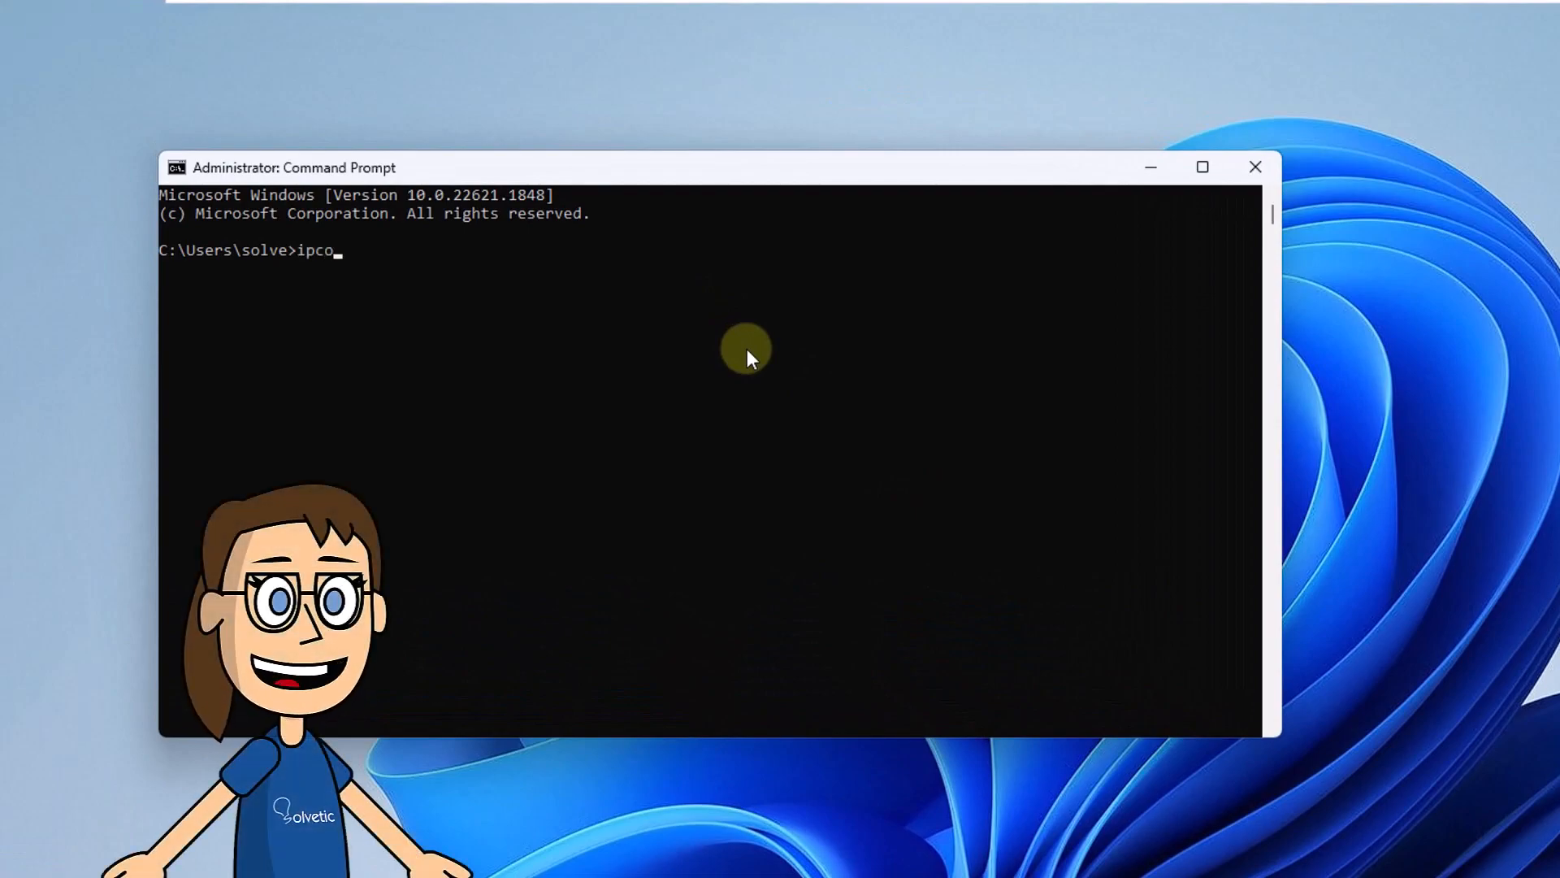
type("nfi")
type("cls")
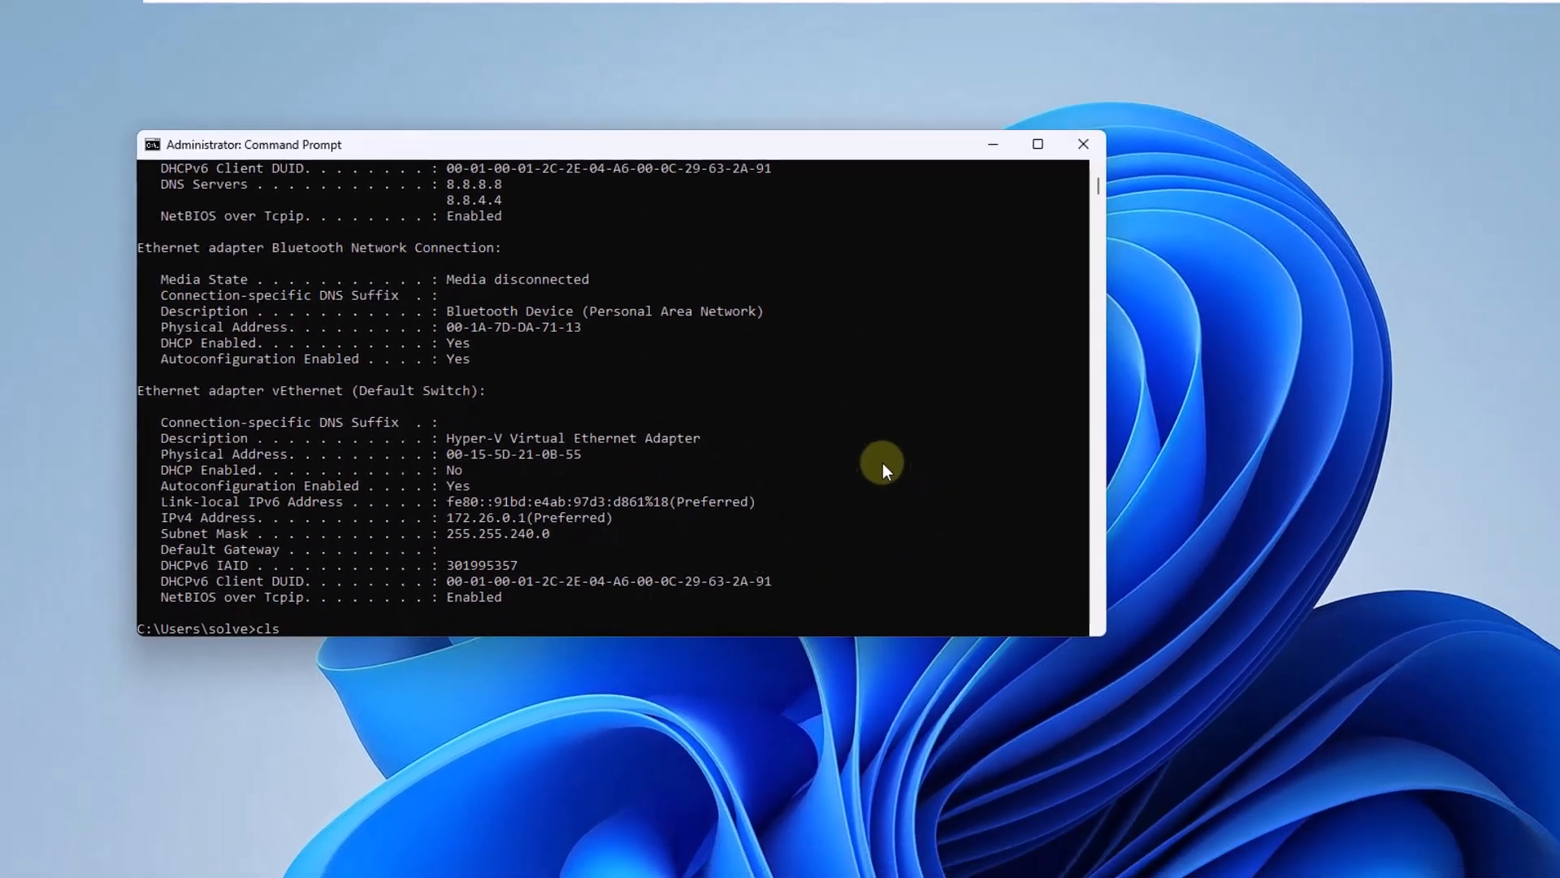
left_click(1082, 145)
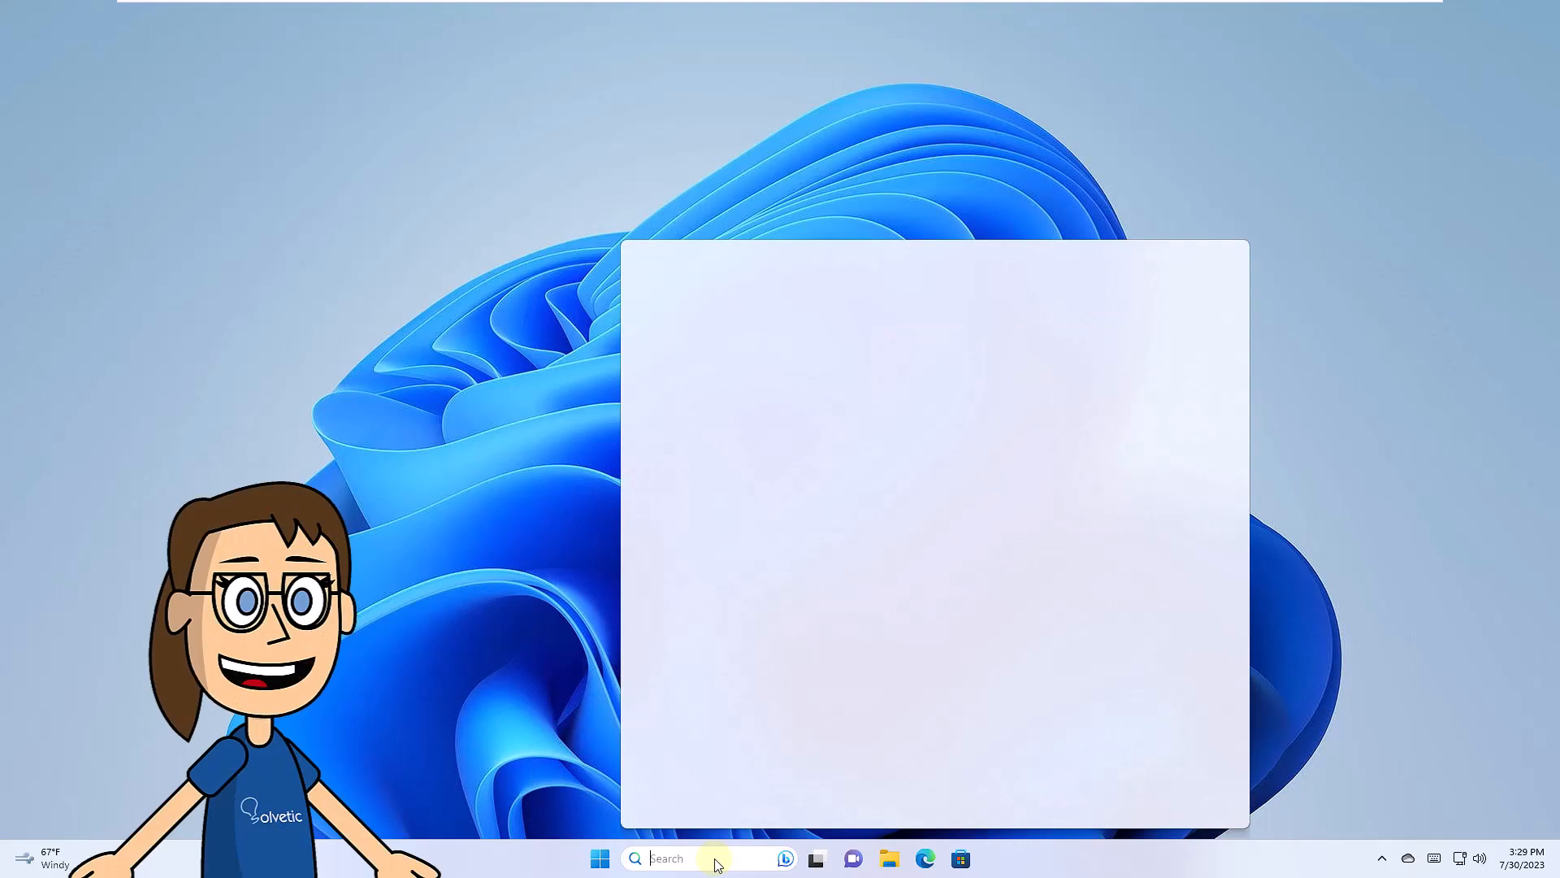
- Search msinfo32 and launch System Information from the results
type("msinfo32")
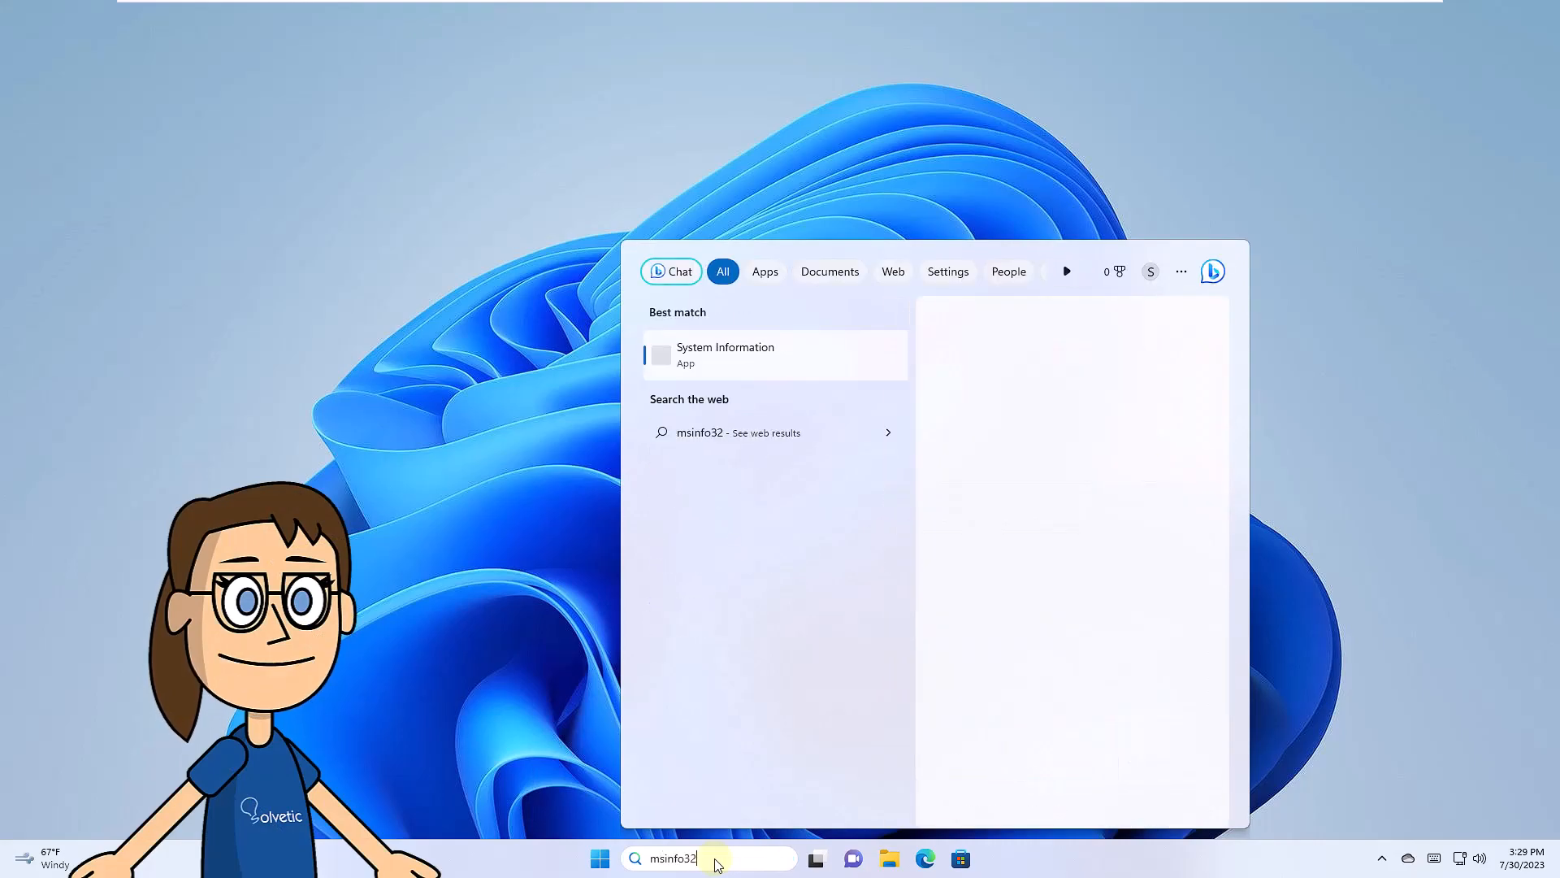
left_click(724, 354)
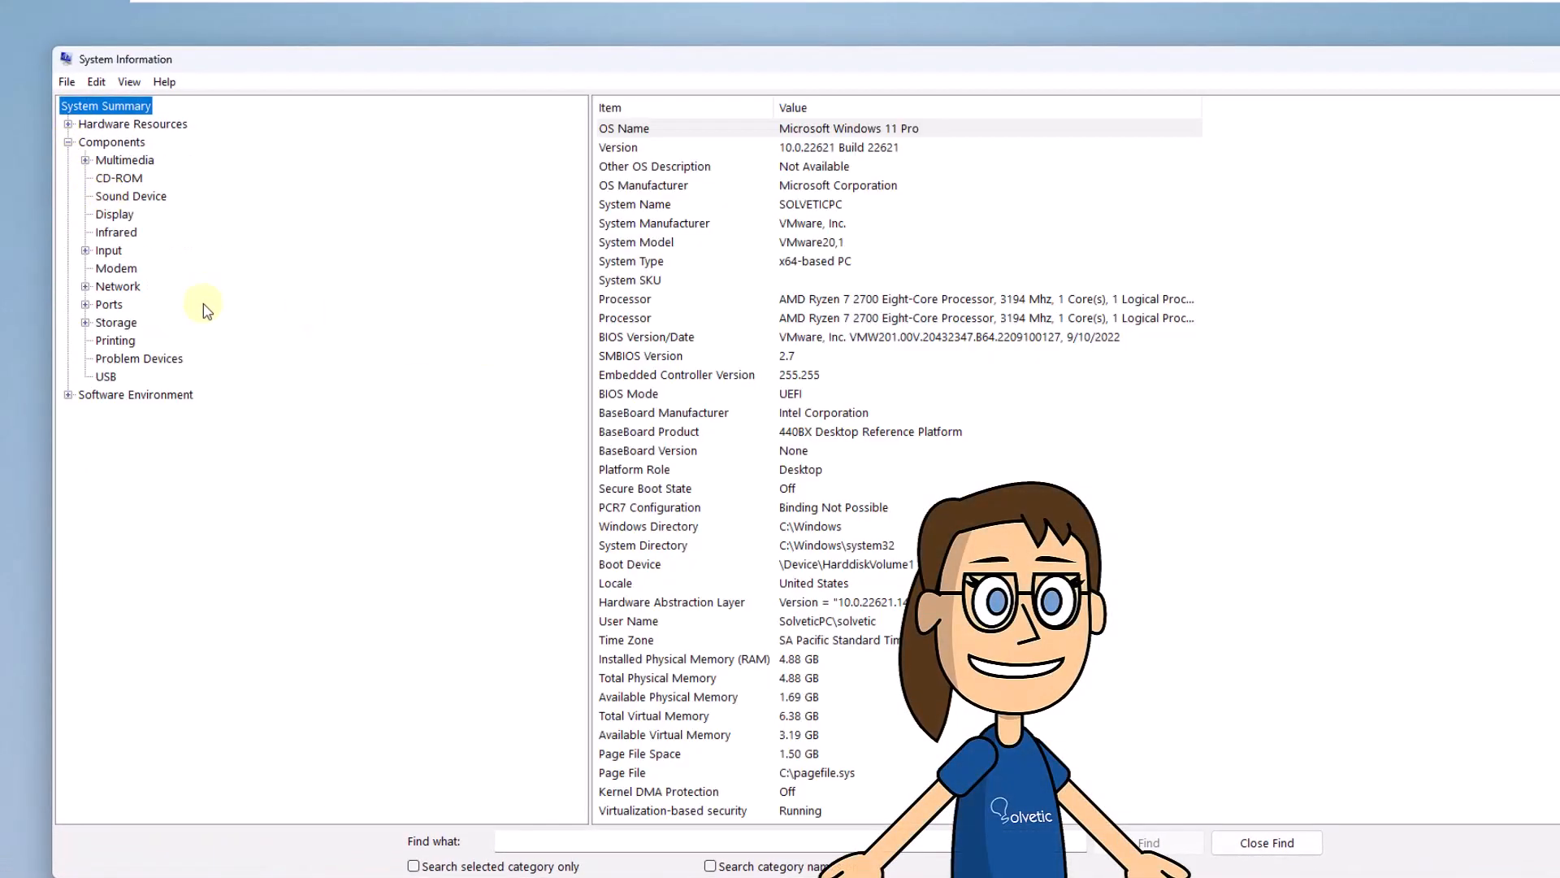
- View MAC address 00:0C:29:63:2A:91 under Components > Network > Adapter, then close System Information
left_click(83, 285)
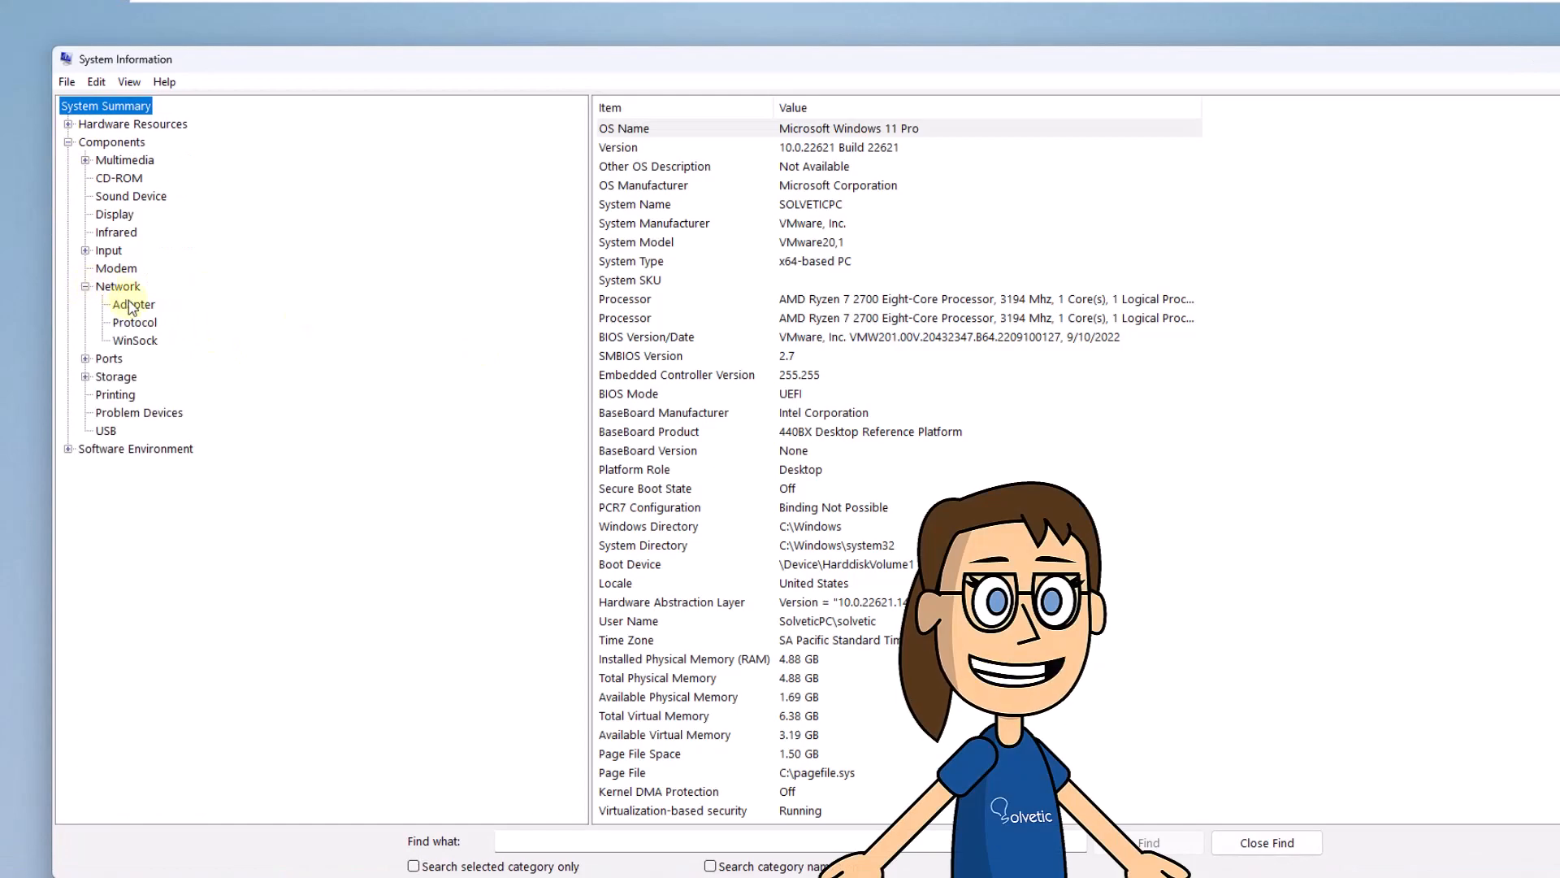
left_click(132, 305)
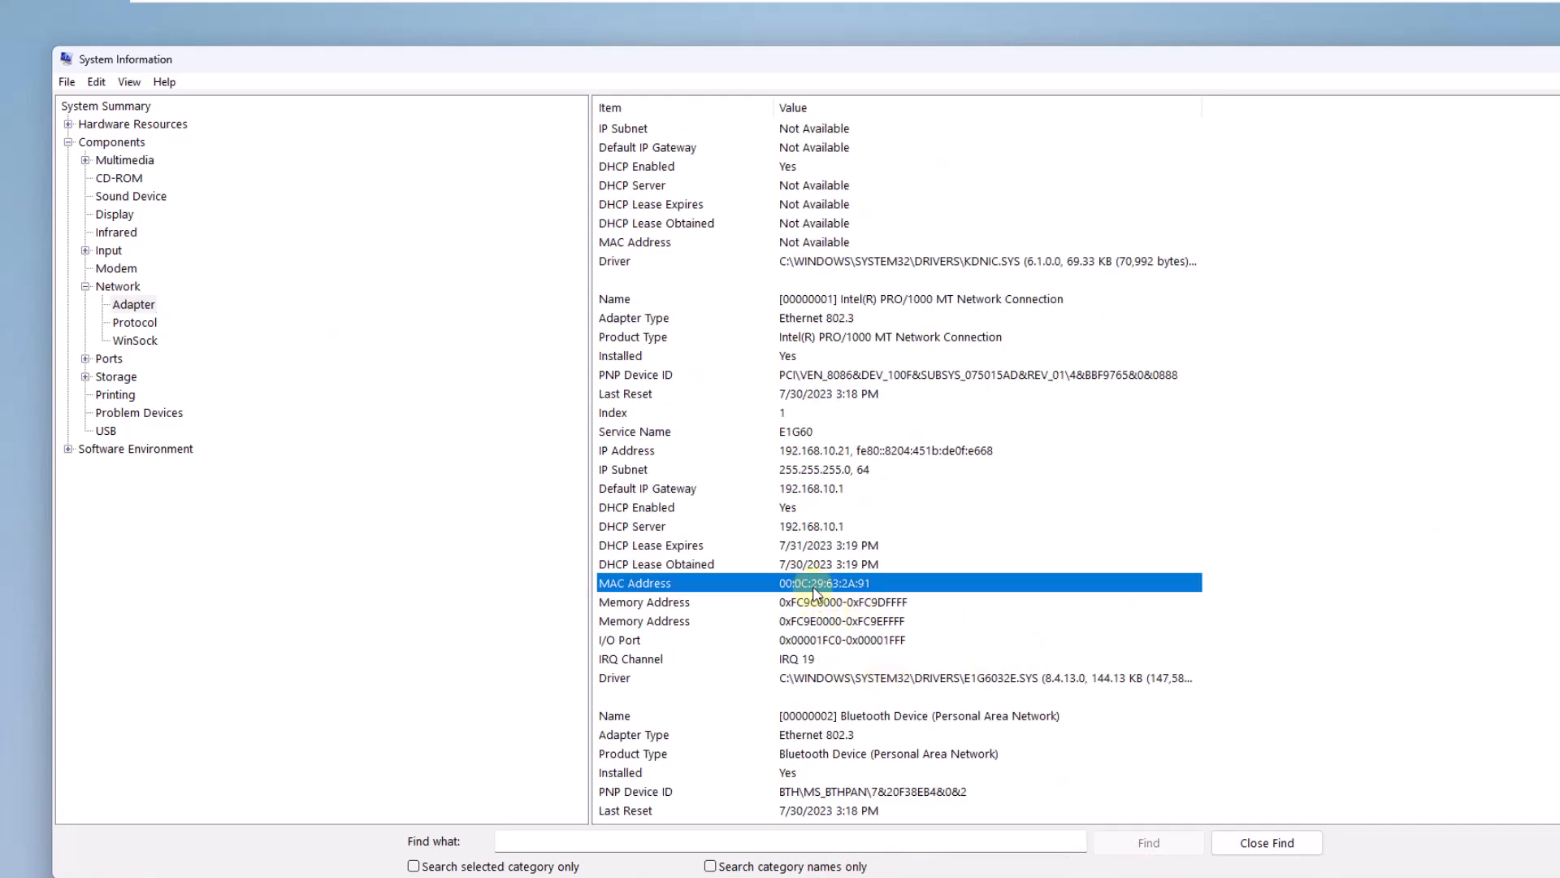
mouse_move(876, 720)
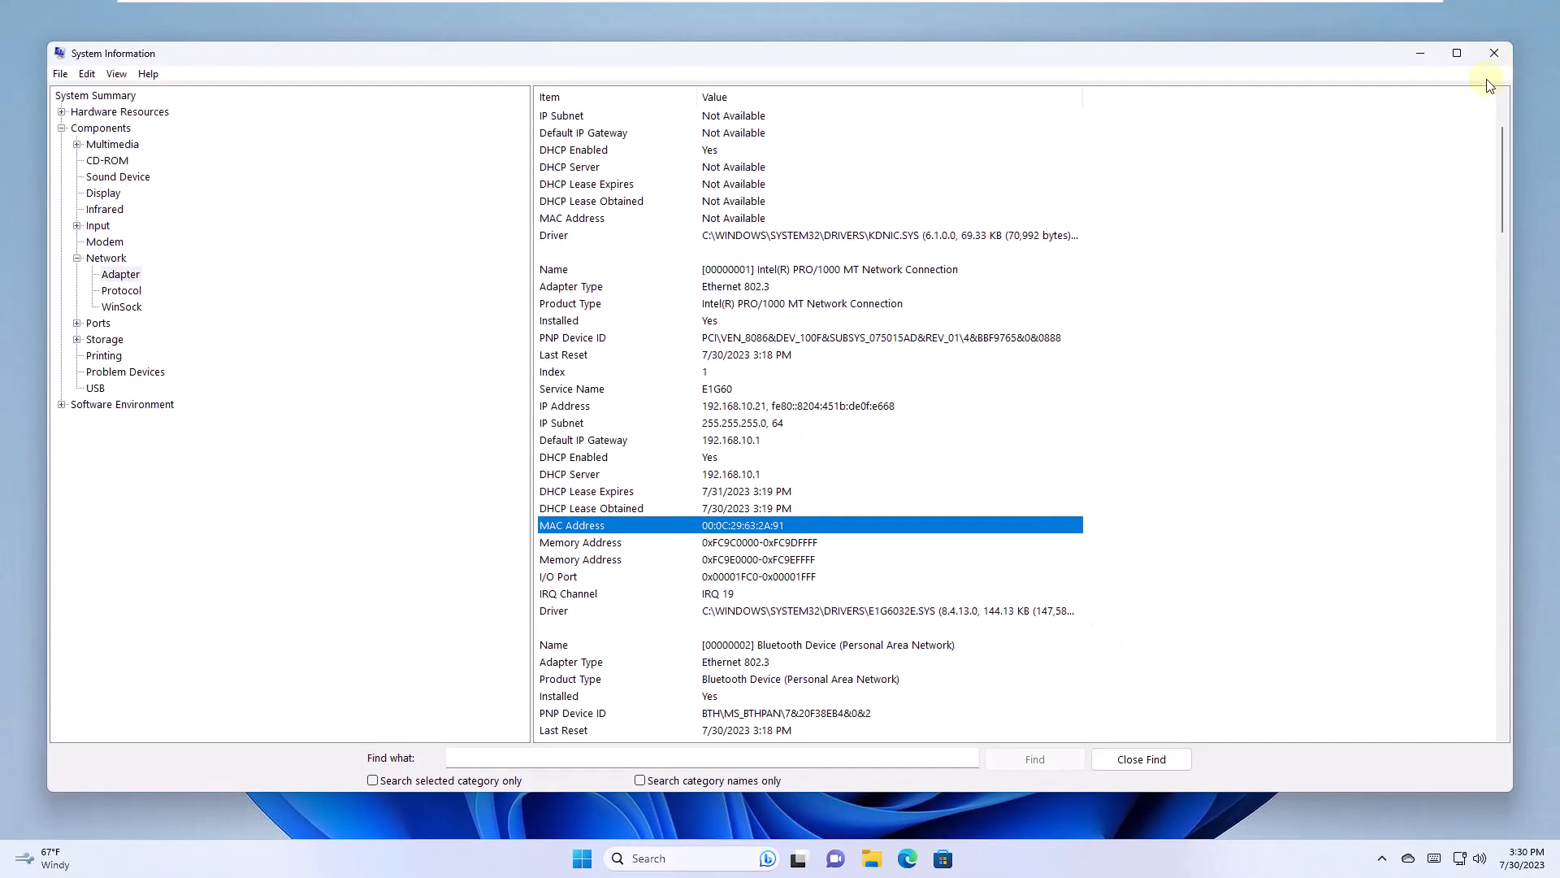
left_click(1493, 53)
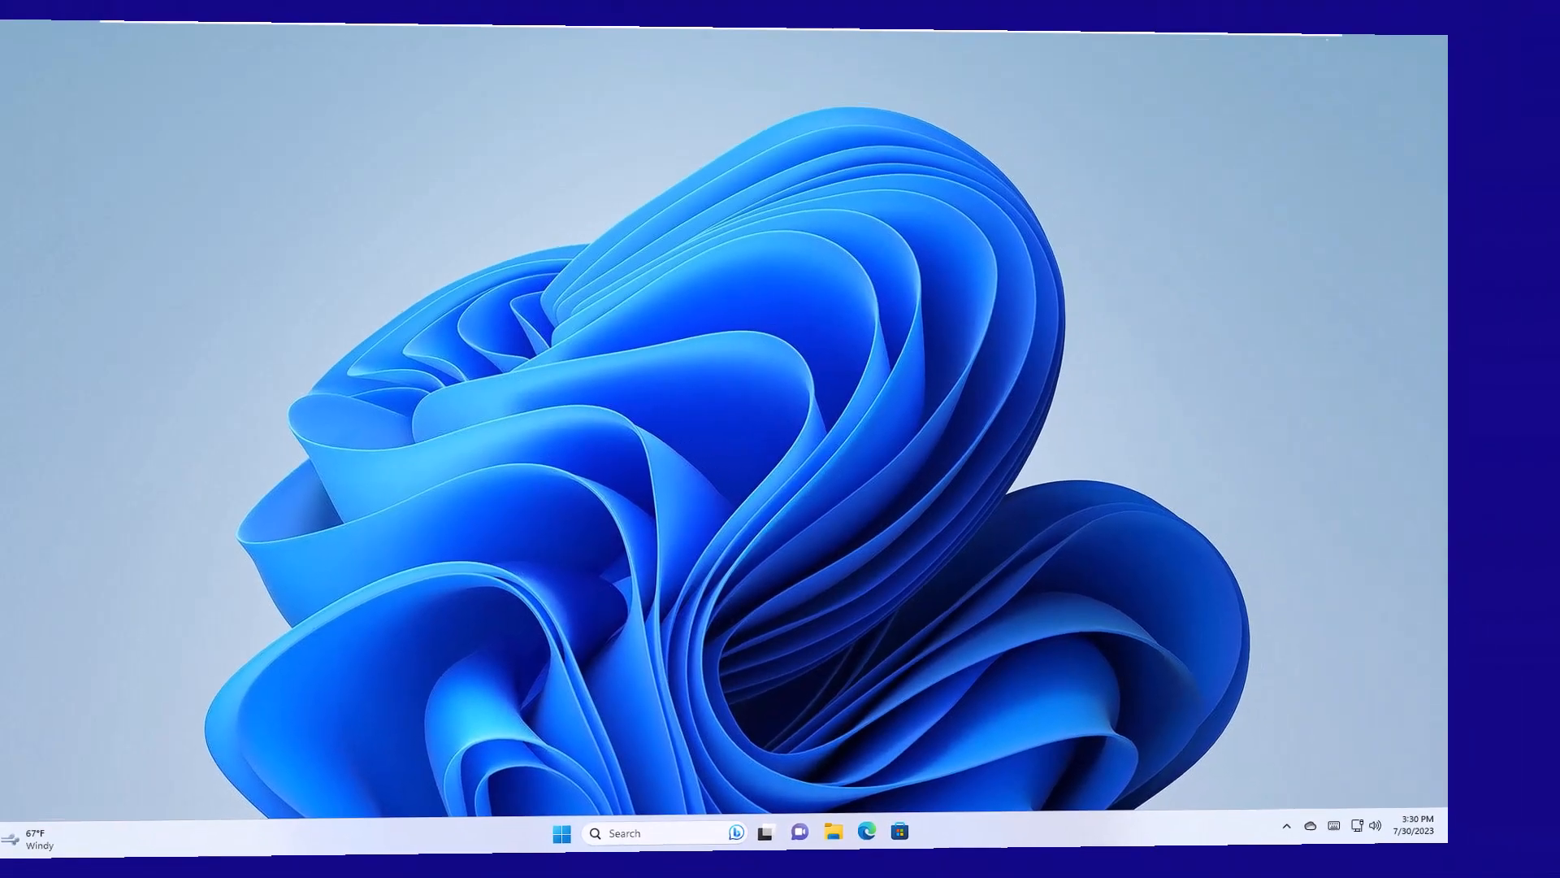